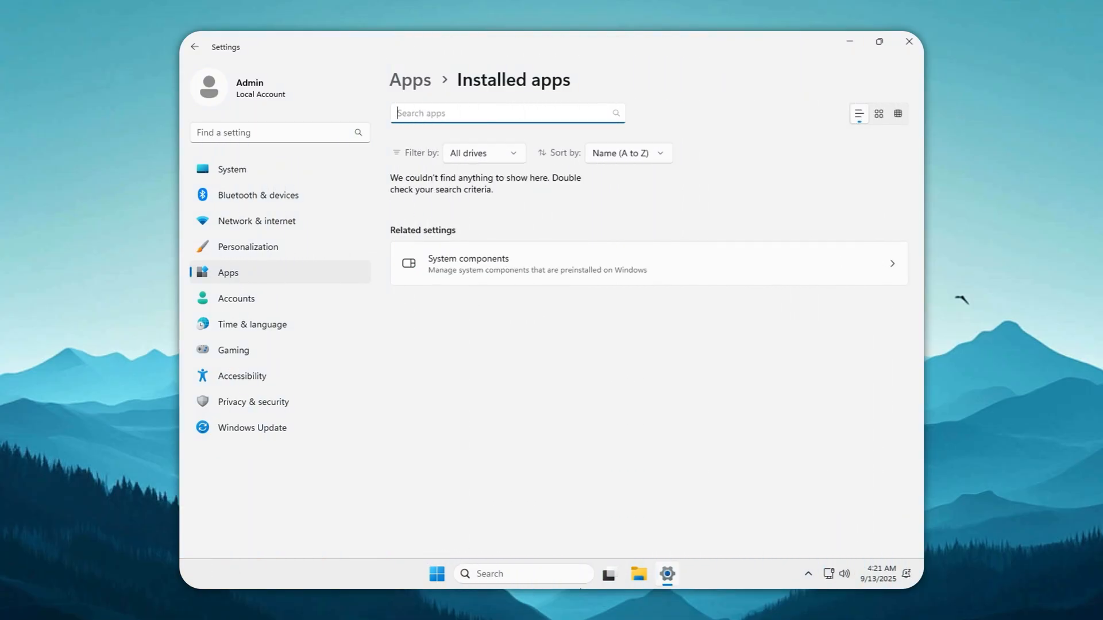
# Step: Run winver to confirm Windows 11 24H2 build 26100.1742, then dismiss the About dialog
pyautogui.click(908, 42)
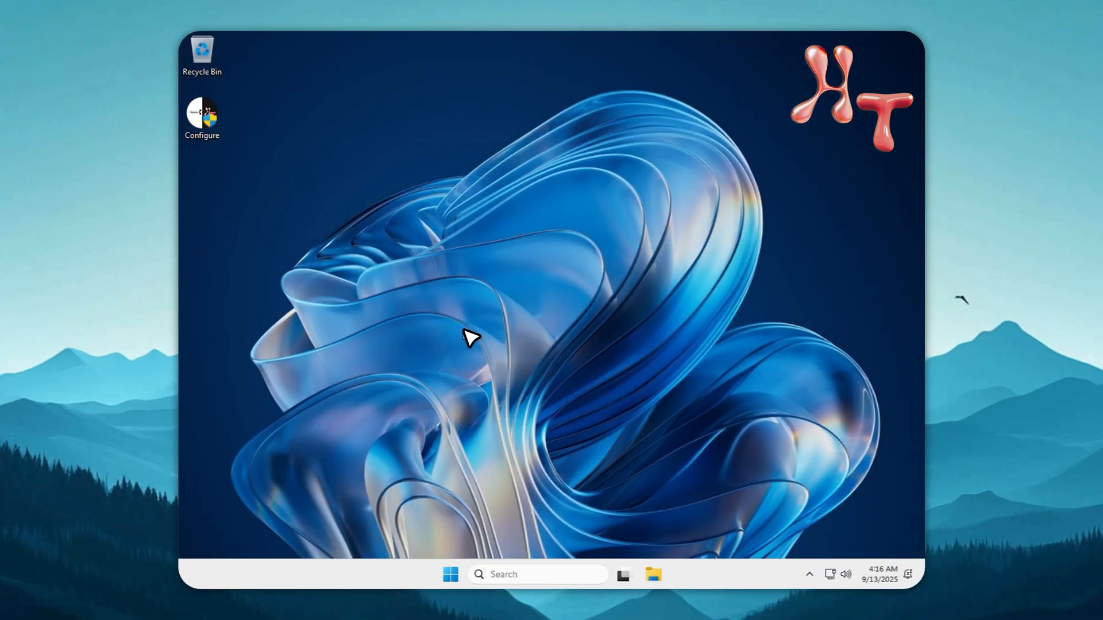
pyautogui.press('Win+r')
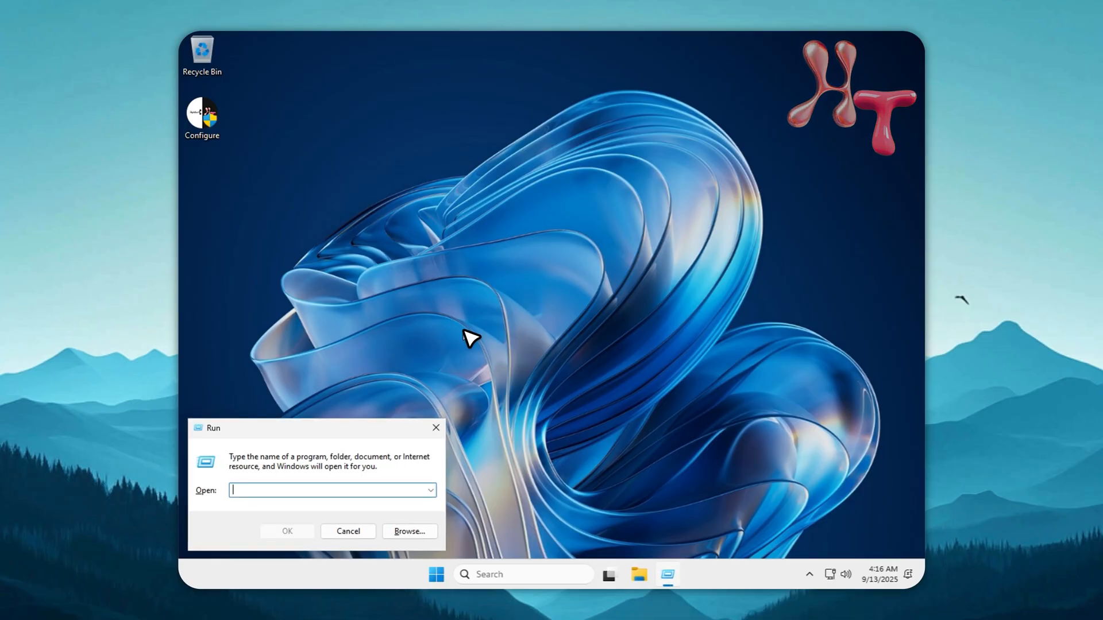
pyautogui.write('winver')
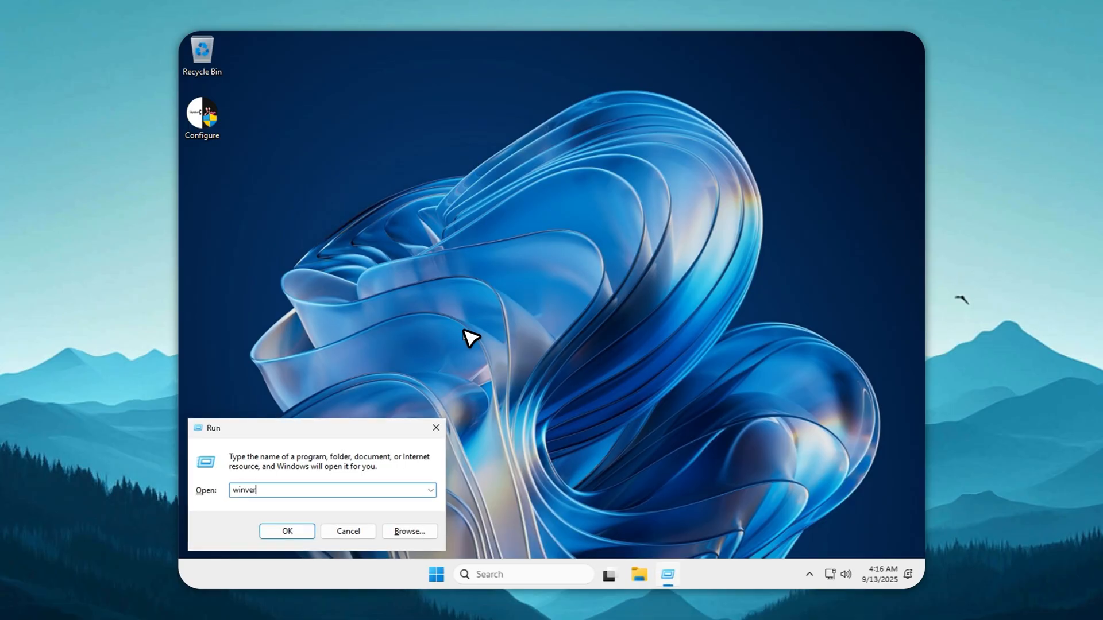
pyautogui.click(286, 531)
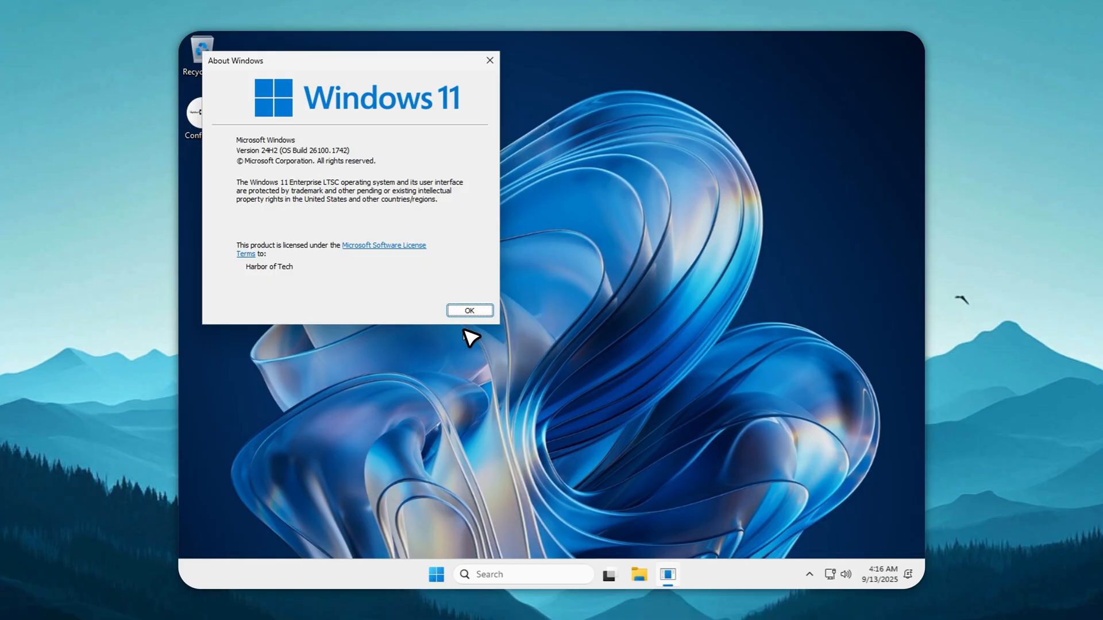
pyautogui.click(468, 310)
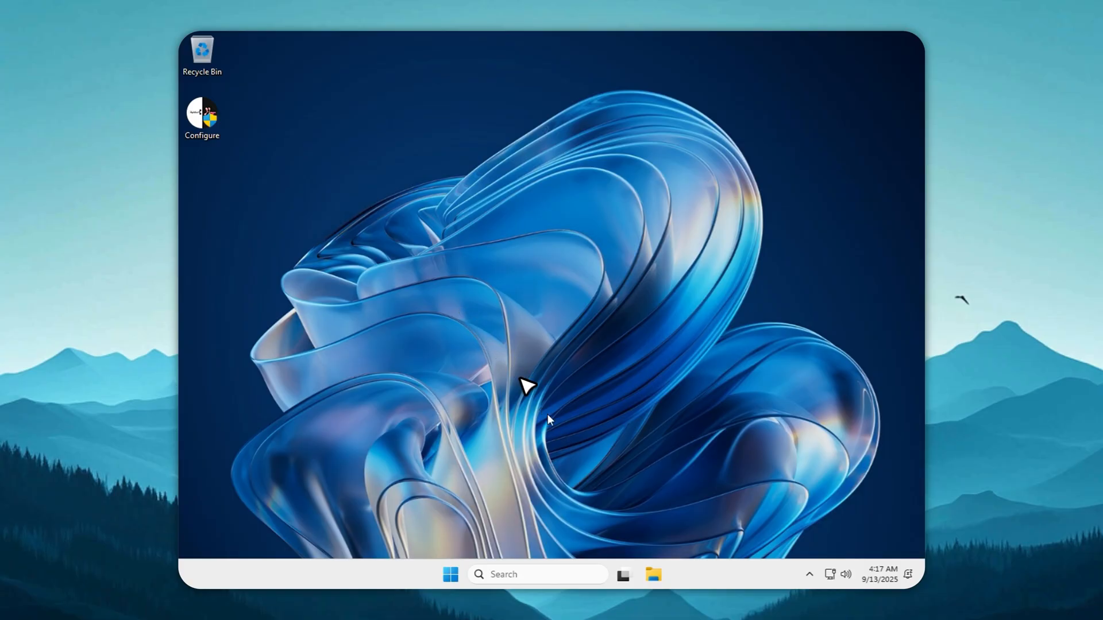
pyautogui.moveTo(590, 470)
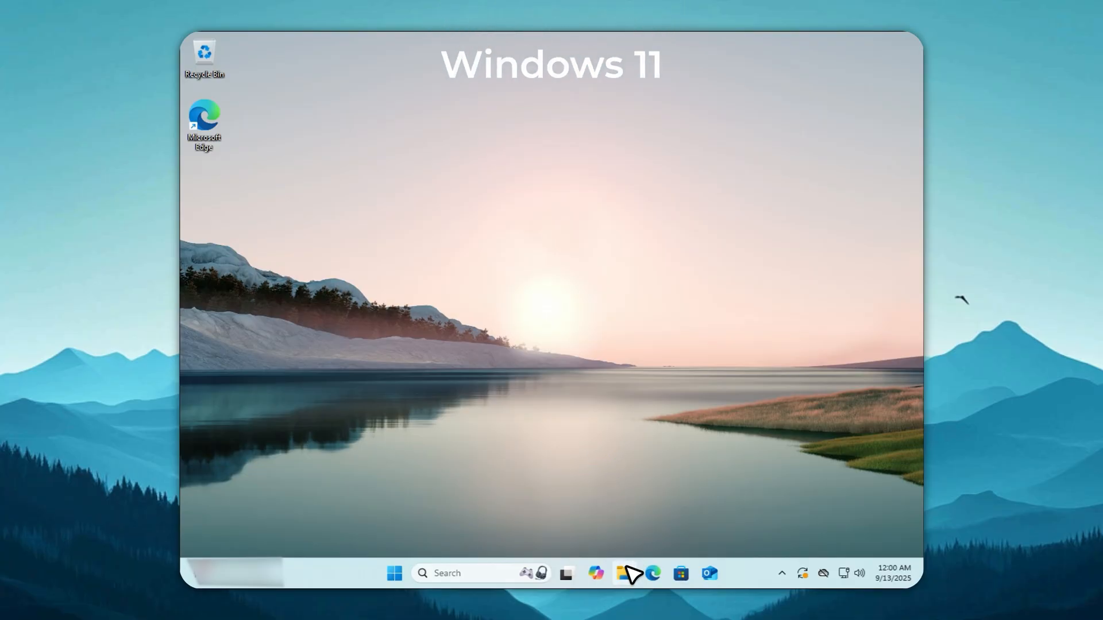
# Step: View Local Disk C: properties showing 24.4 GB used of 59.1 GB, then close Properties and Explorer
pyautogui.click(623, 572)
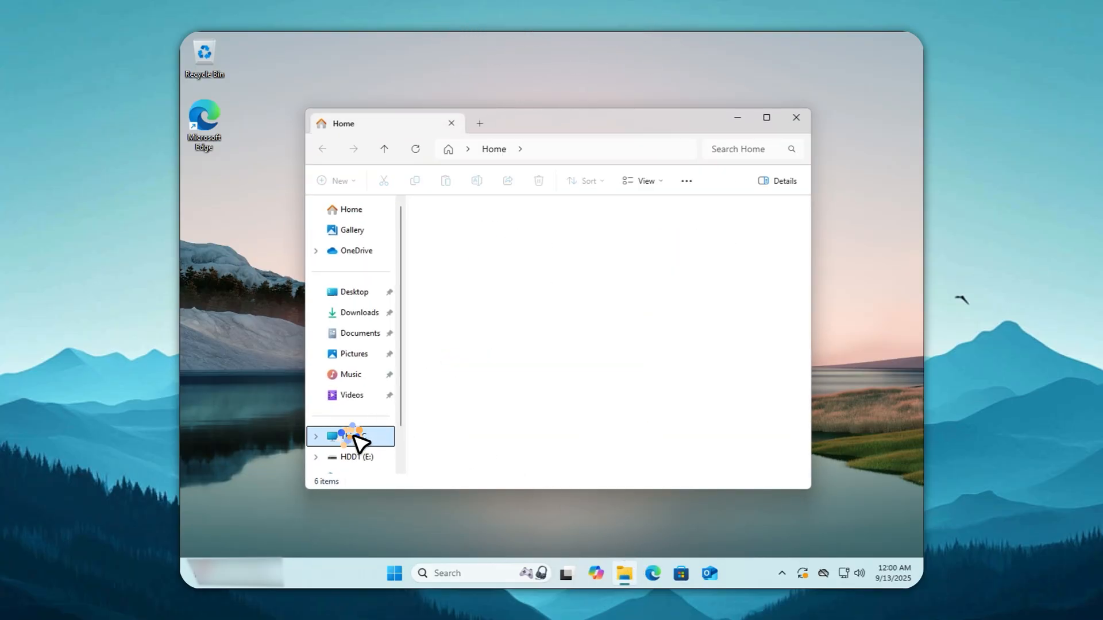
pyautogui.rightClick(493, 232)
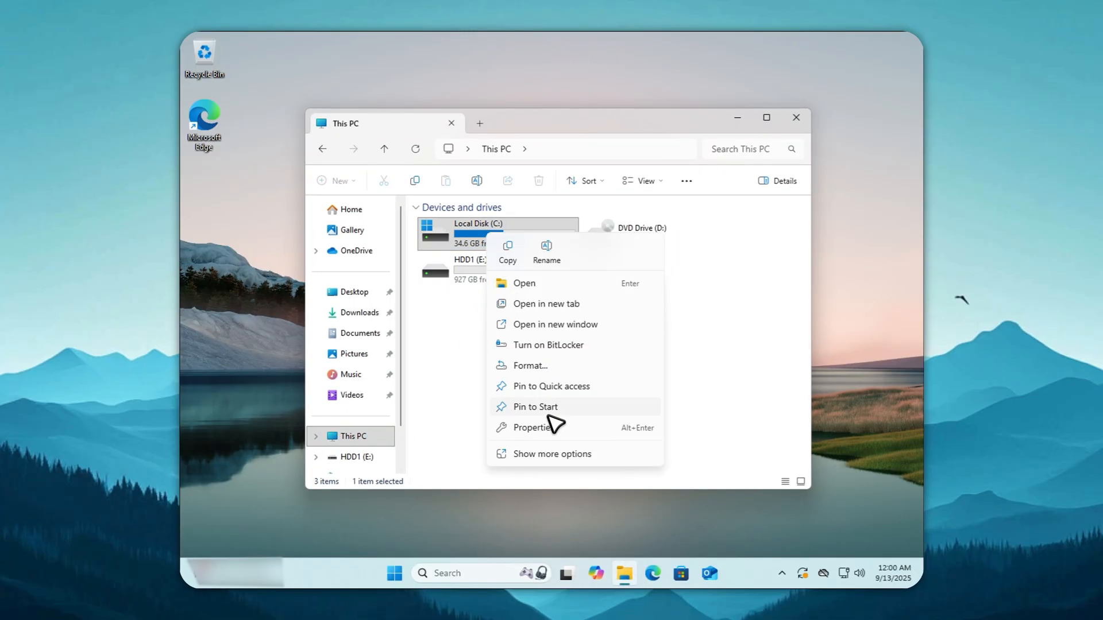
pyautogui.click(534, 428)
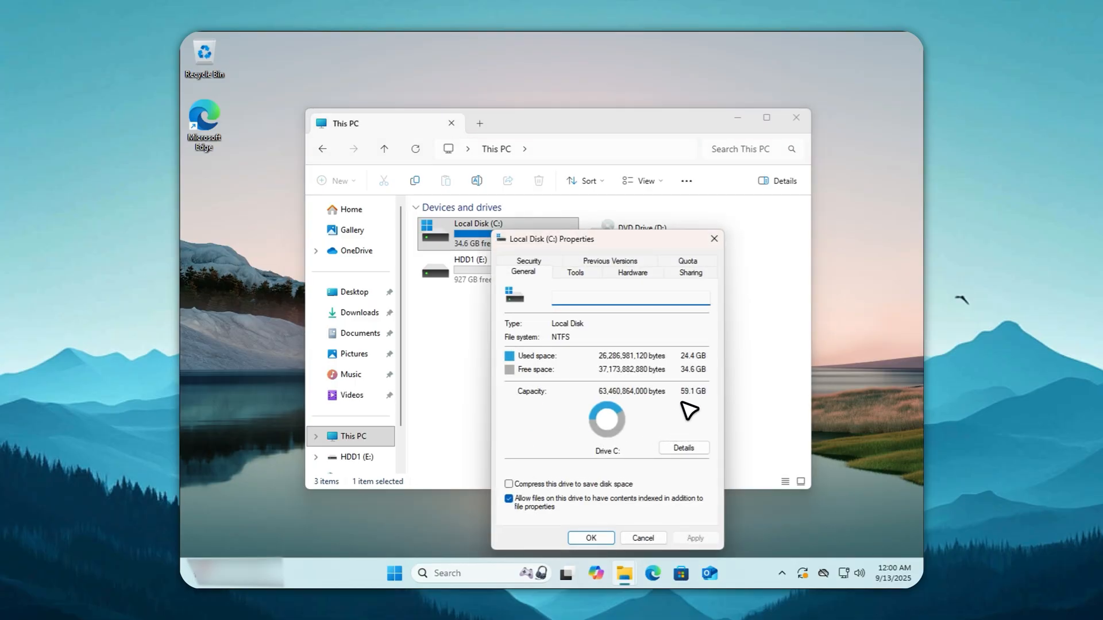
pyautogui.click(630, 296)
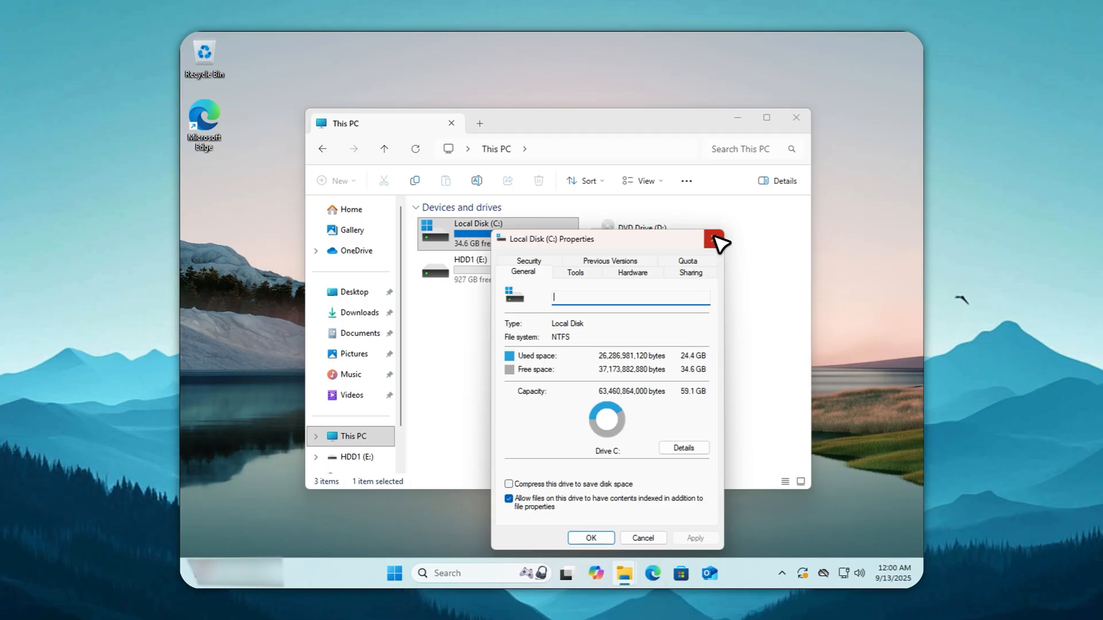
pyautogui.click(713, 239)
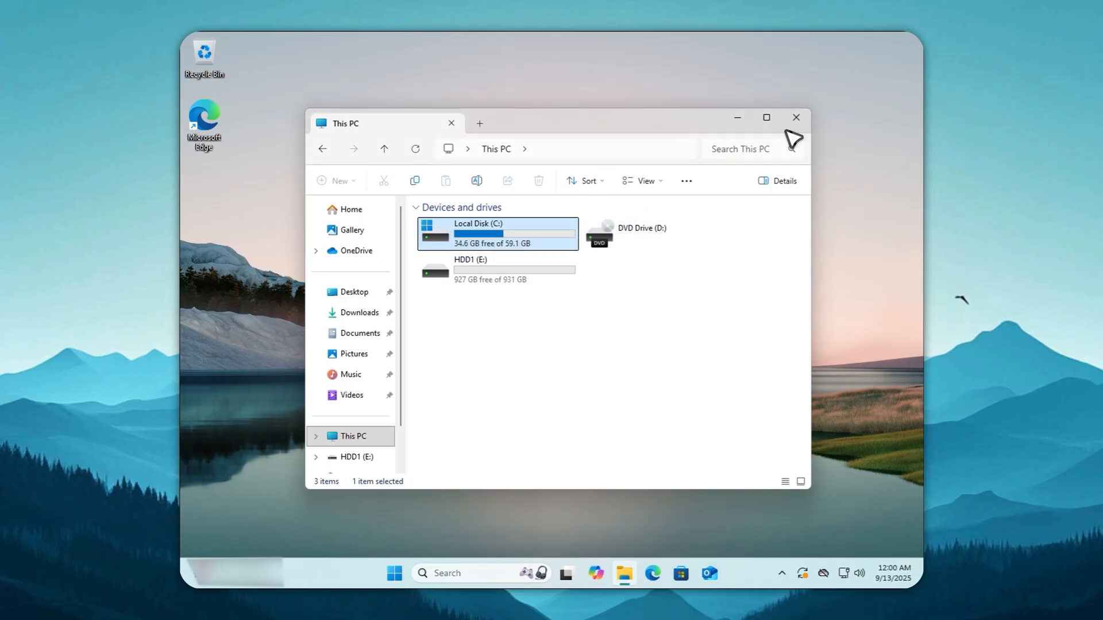
pyautogui.click(795, 117)
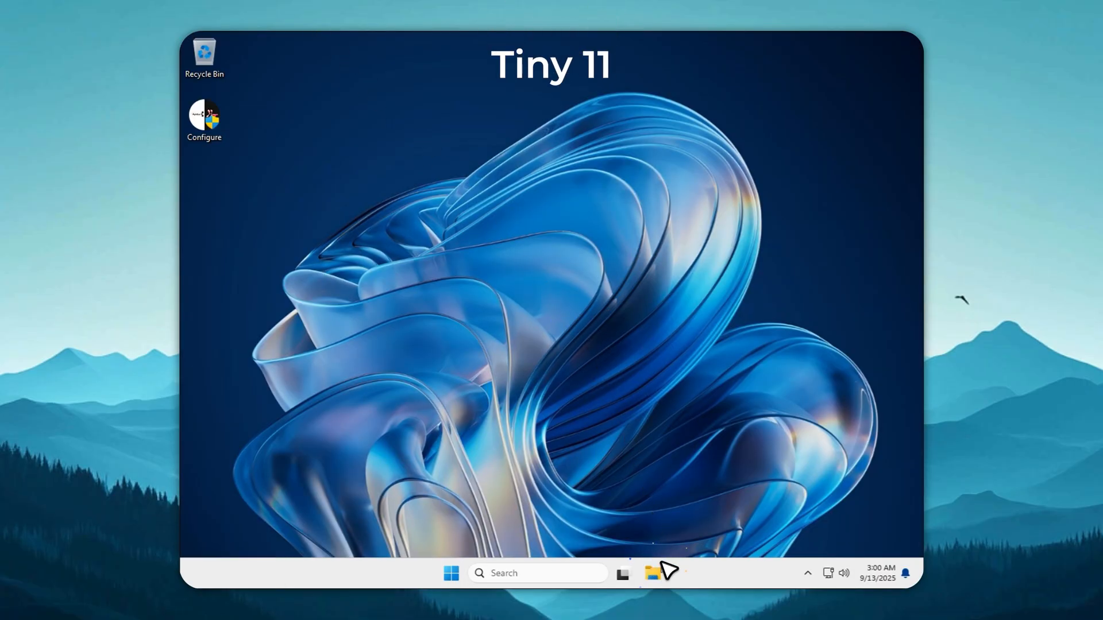
# Step: View Local Disk C: properties on Tiny11 showing 5.76 GB used of 19.4 GB, then close them
pyautogui.click(652, 572)
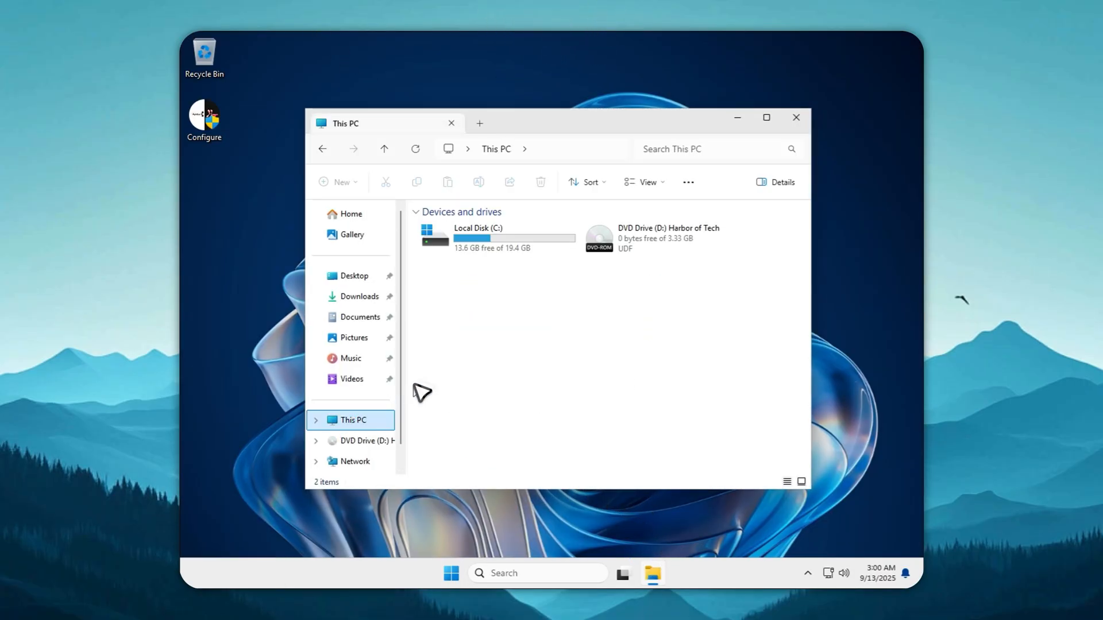
pyautogui.rightClick(493, 238)
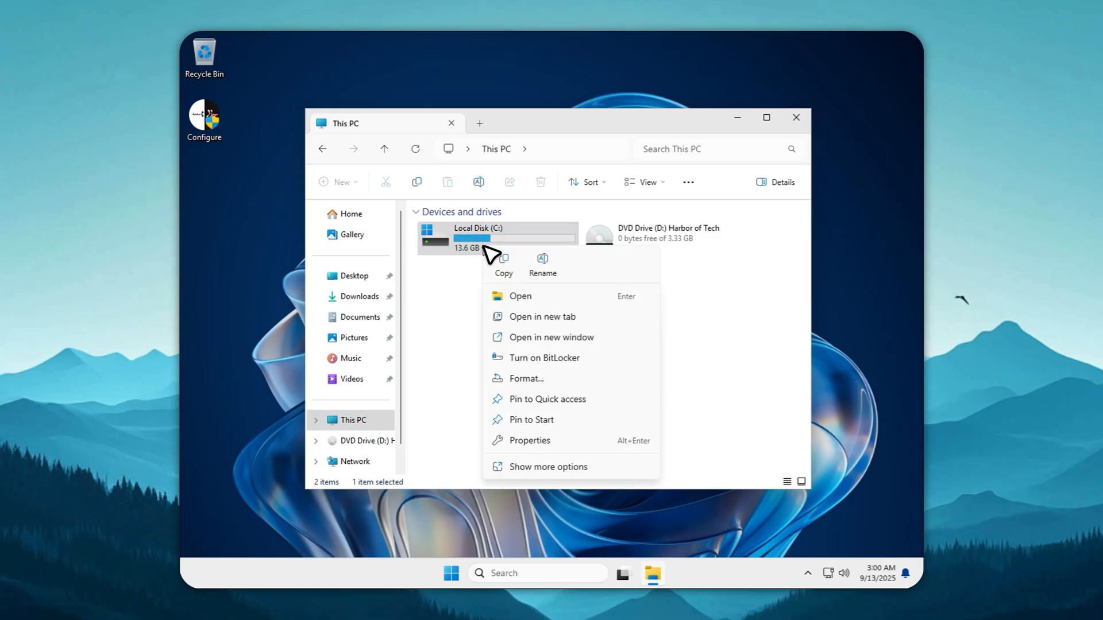
pyautogui.click(530, 440)
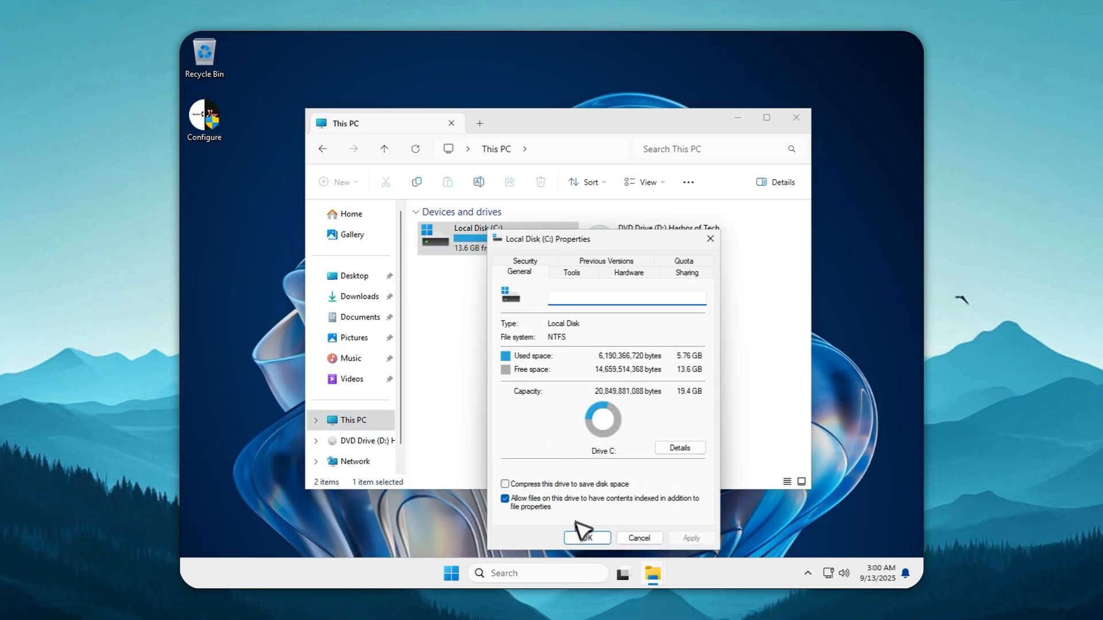
pyautogui.click(587, 542)
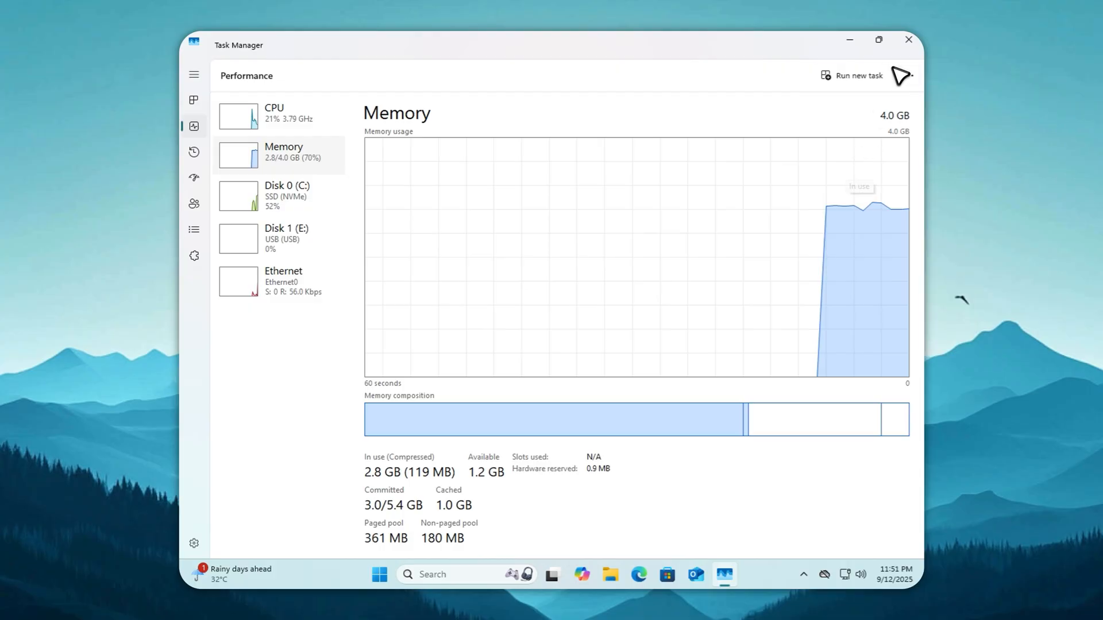
# Step: Launch Task Manager maximized on the Performance view to read memory (1.5 of 4.0 GB) and CPU usage
pyautogui.click(907, 39)
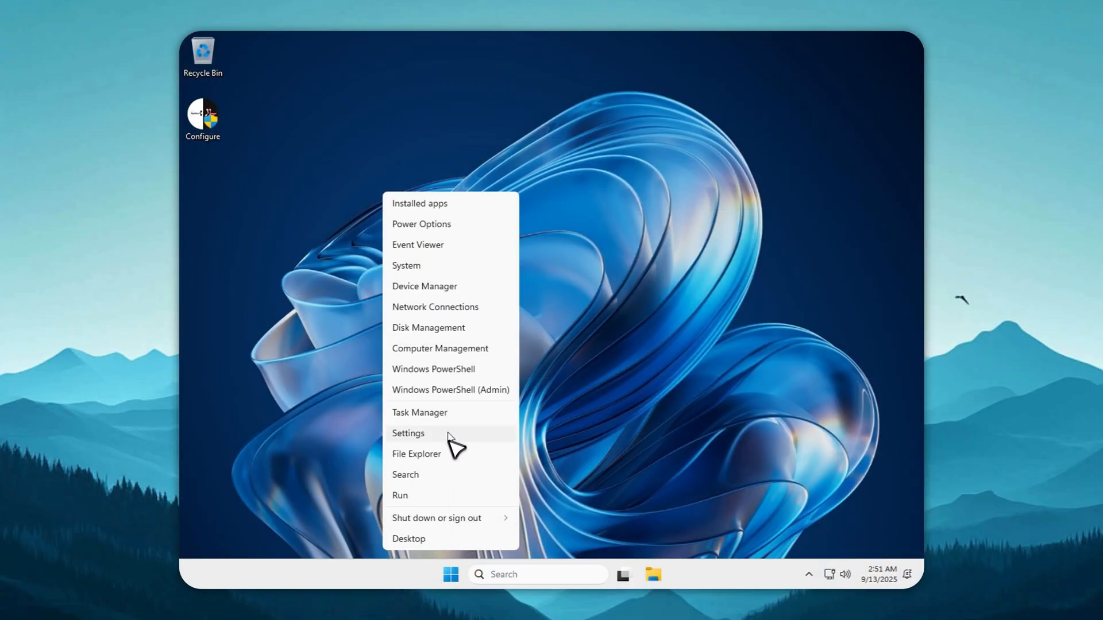
pyautogui.click(419, 413)
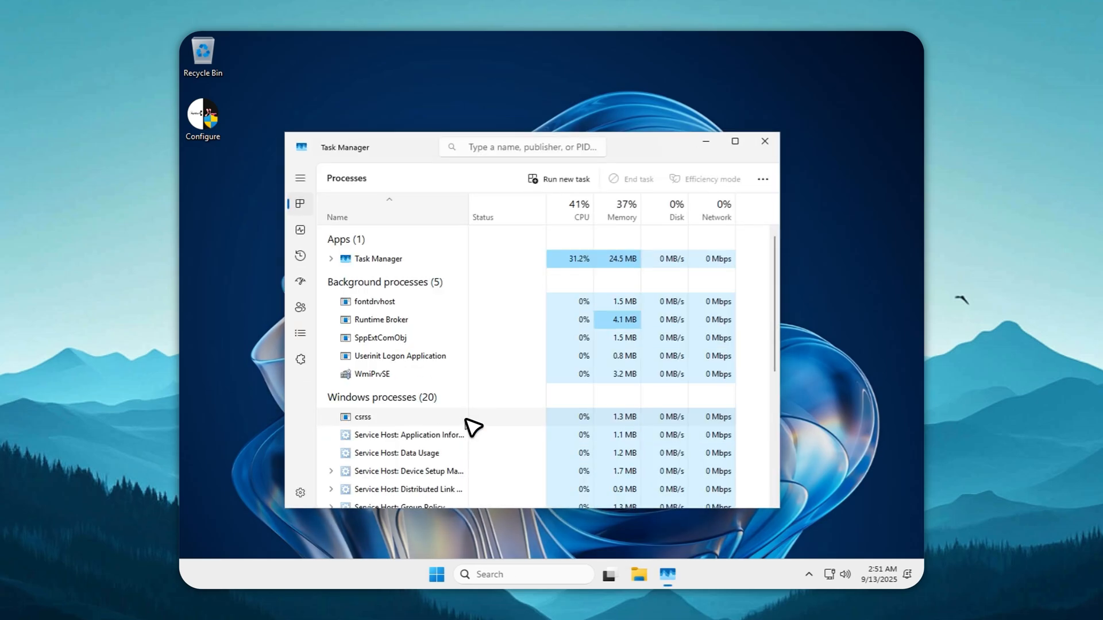
pyautogui.click(300, 229)
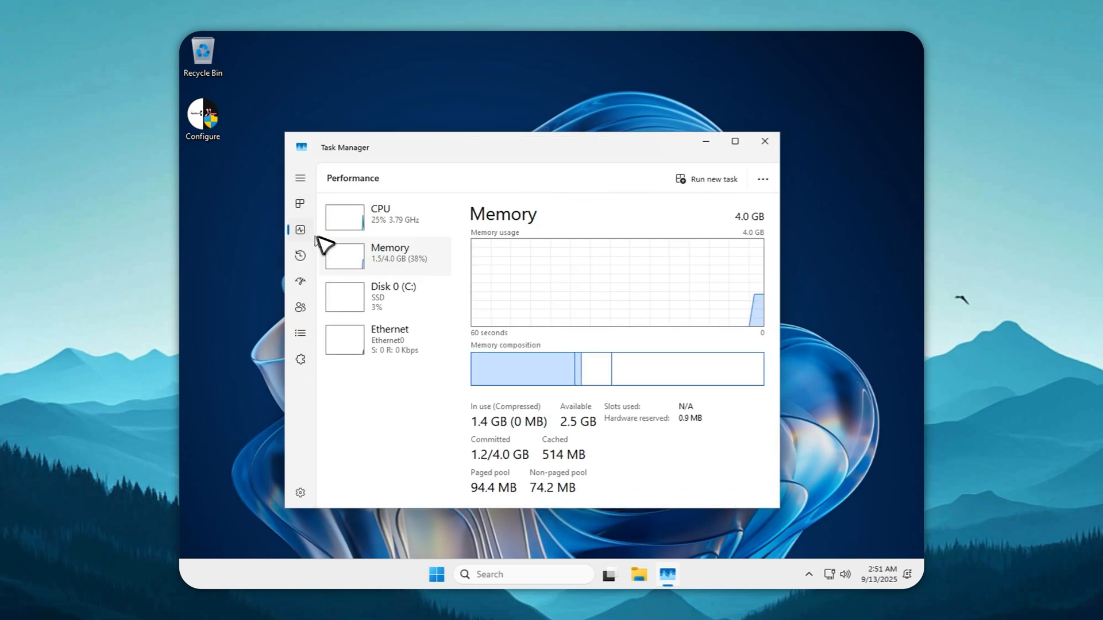
pyautogui.click(734, 141)
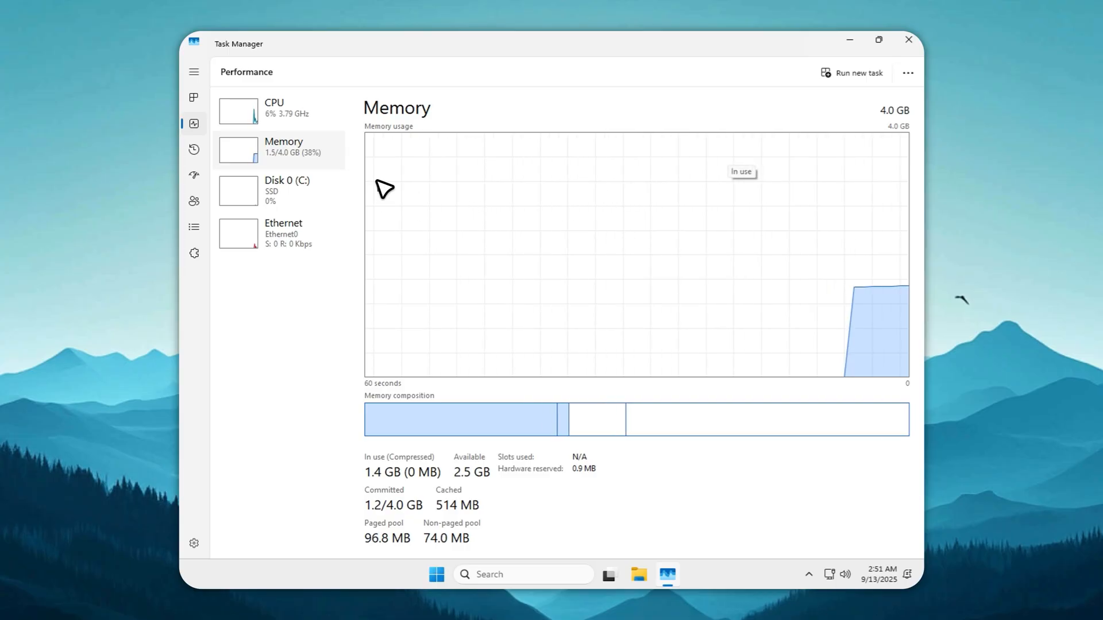
pyautogui.moveTo(338, 133)
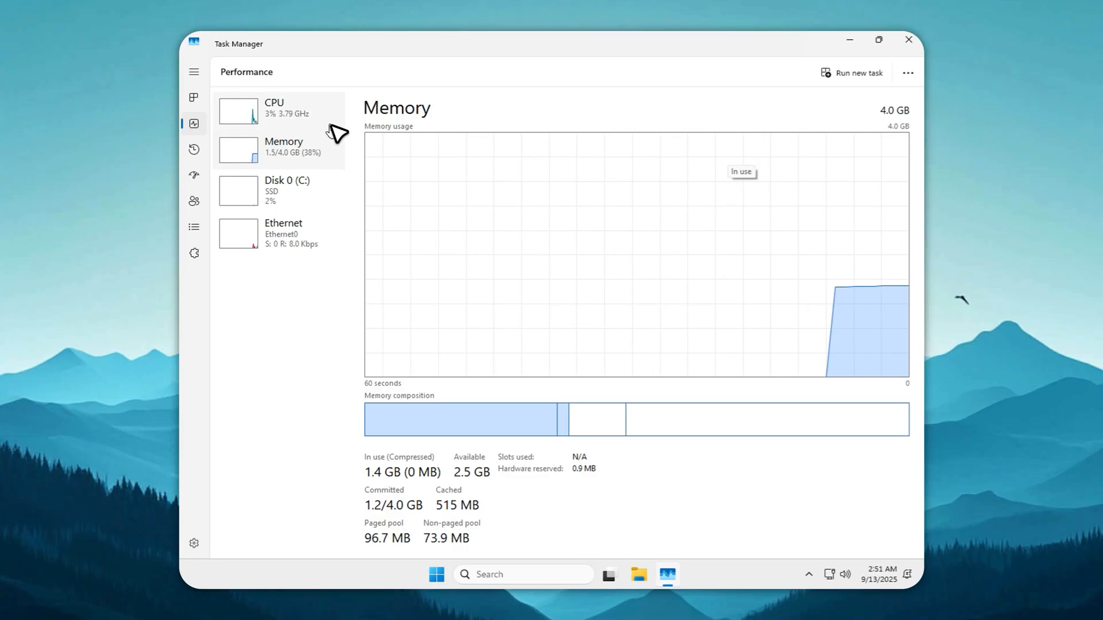
pyautogui.click(238, 113)
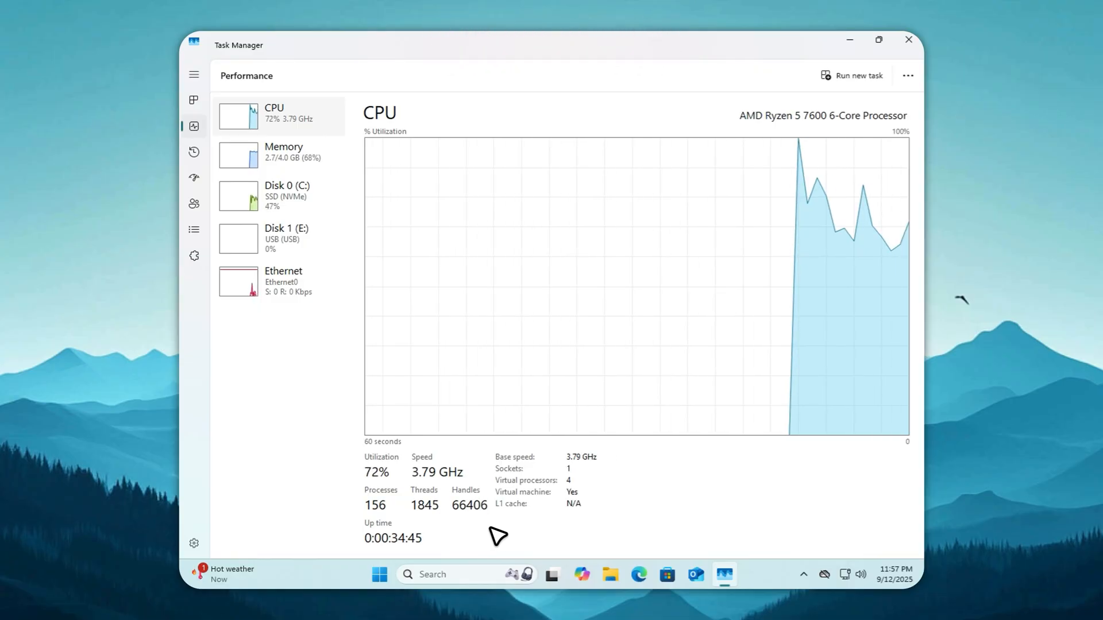
pyautogui.moveTo(556, 562)
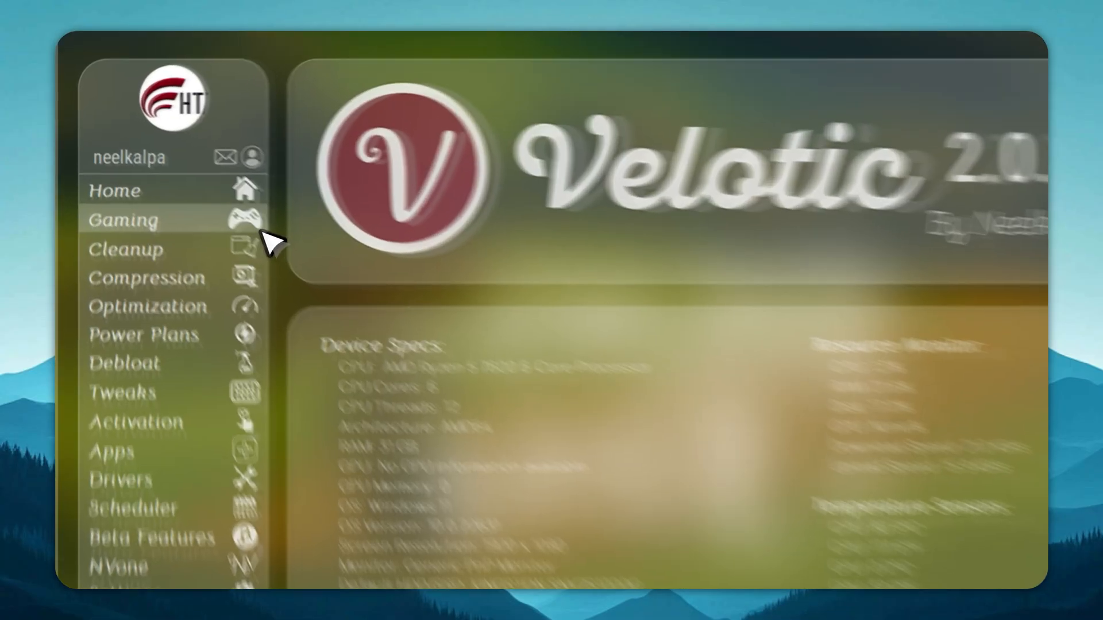
# Step: Browse the Gaming page's supported games list and turn on the Gaming Power Plan
pyautogui.click(119, 219)
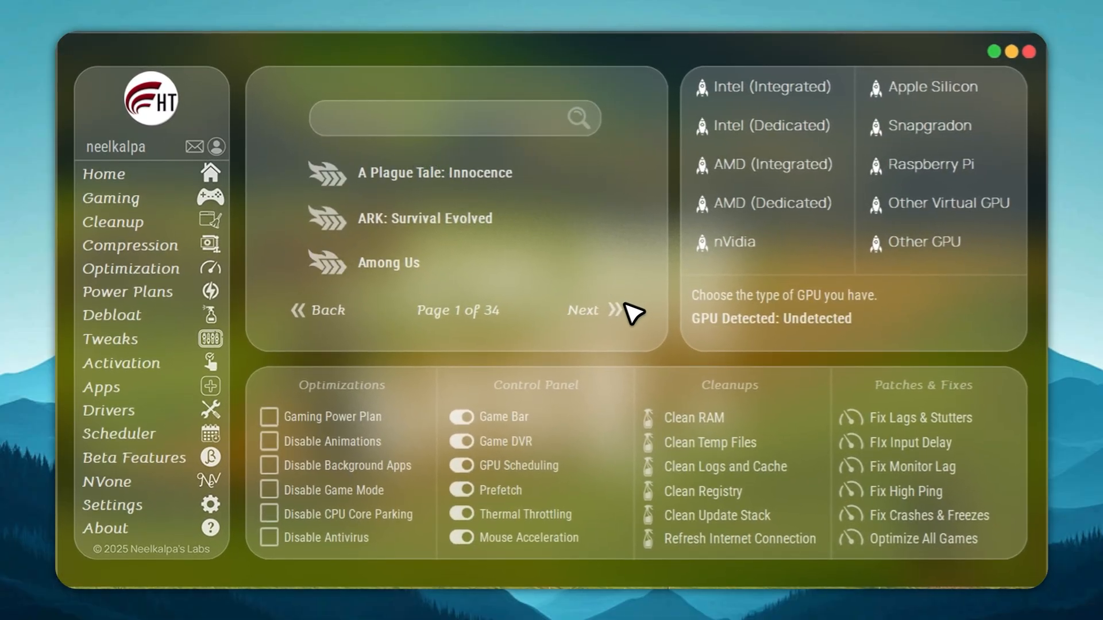
pyautogui.click(582, 311)
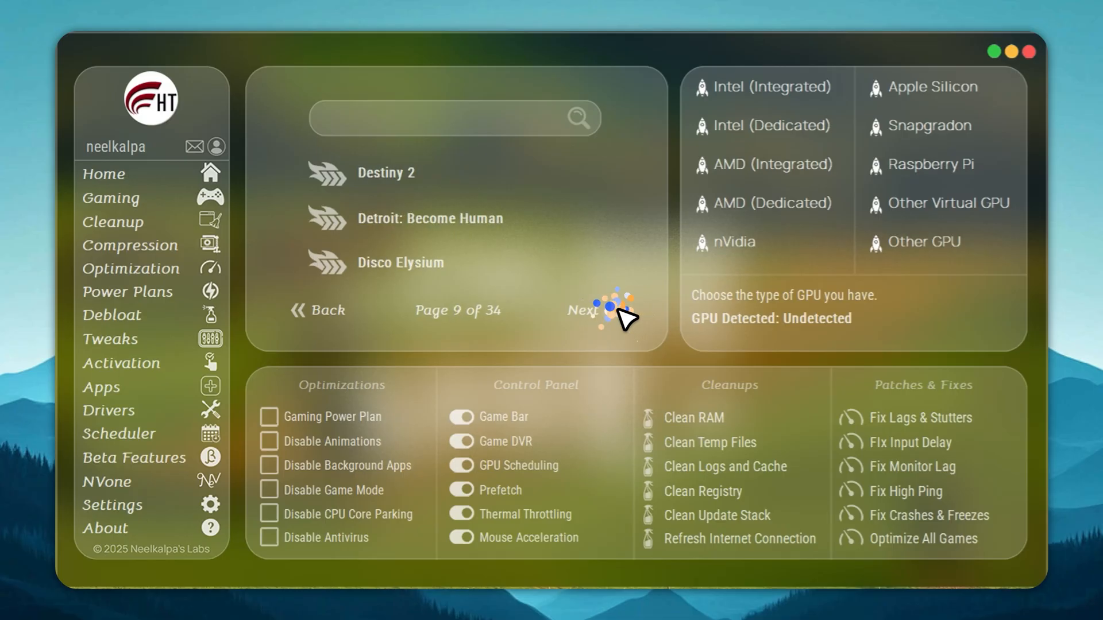
pyautogui.click(593, 310)
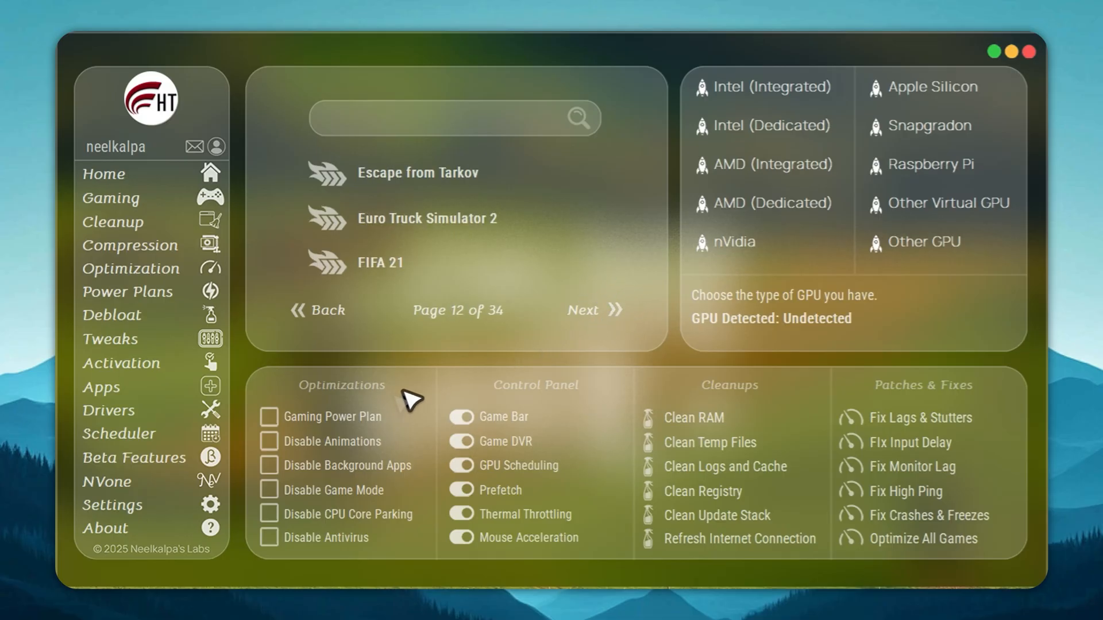
pyautogui.click(269, 416)
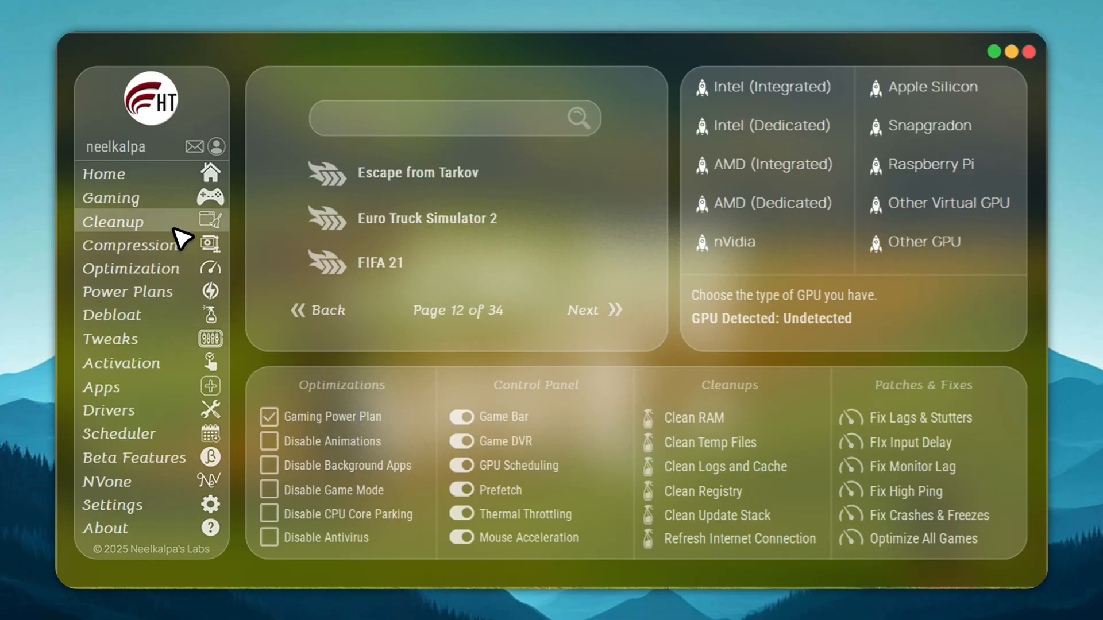
# Step: Enable auto-clean of temp files at startup in Cleanup, then tour Optimization, Power Plans and Debloat
pyautogui.click(111, 221)
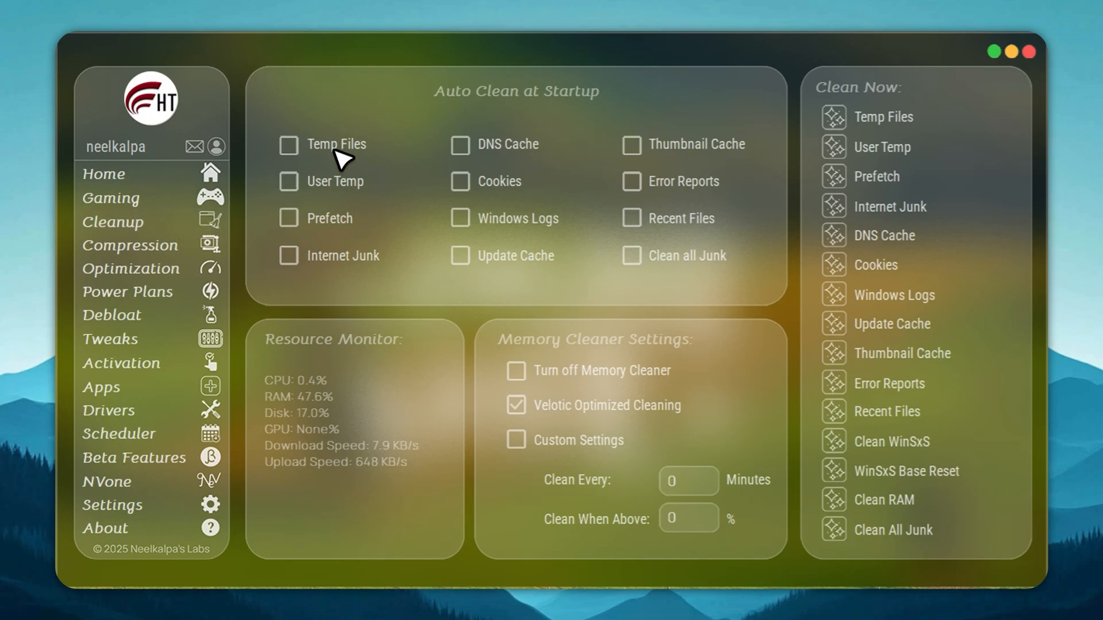
pyautogui.click(288, 180)
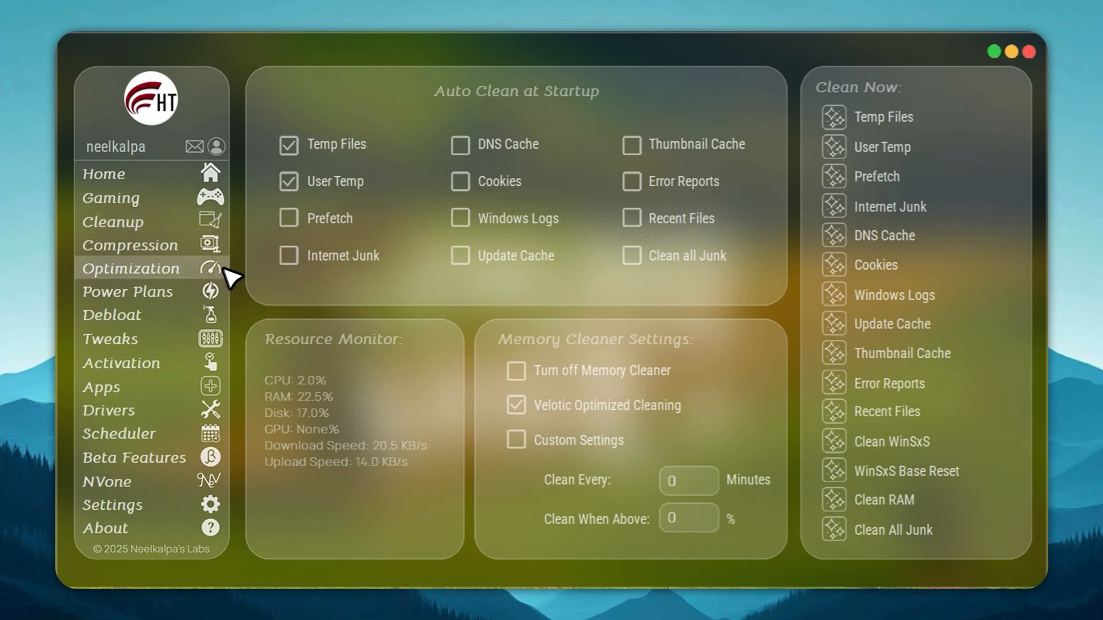
pyautogui.click(131, 268)
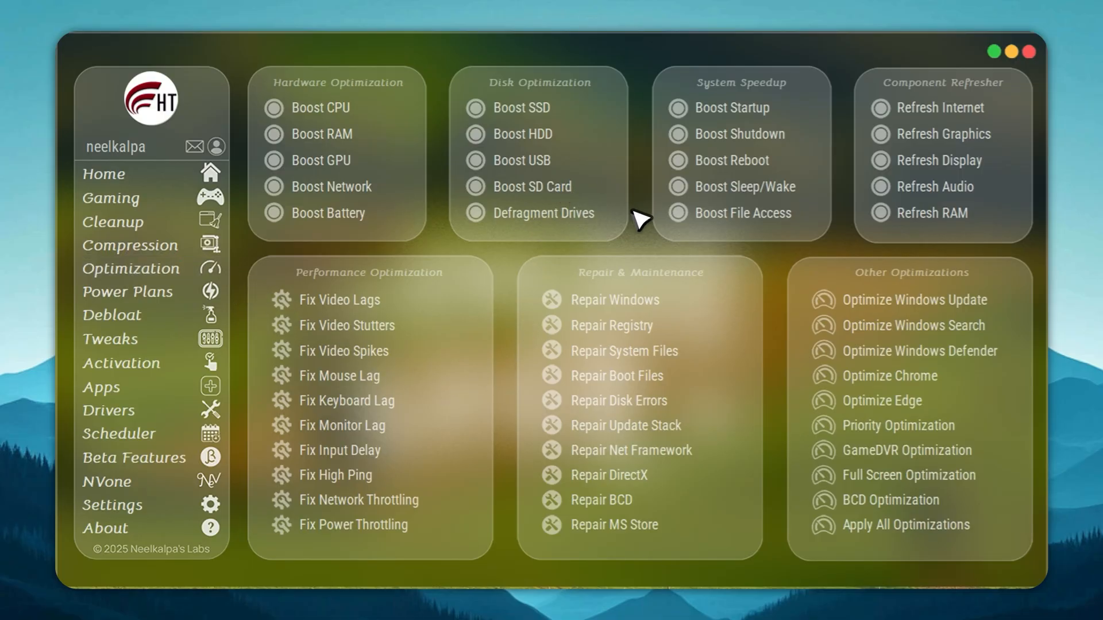
pyautogui.click(127, 290)
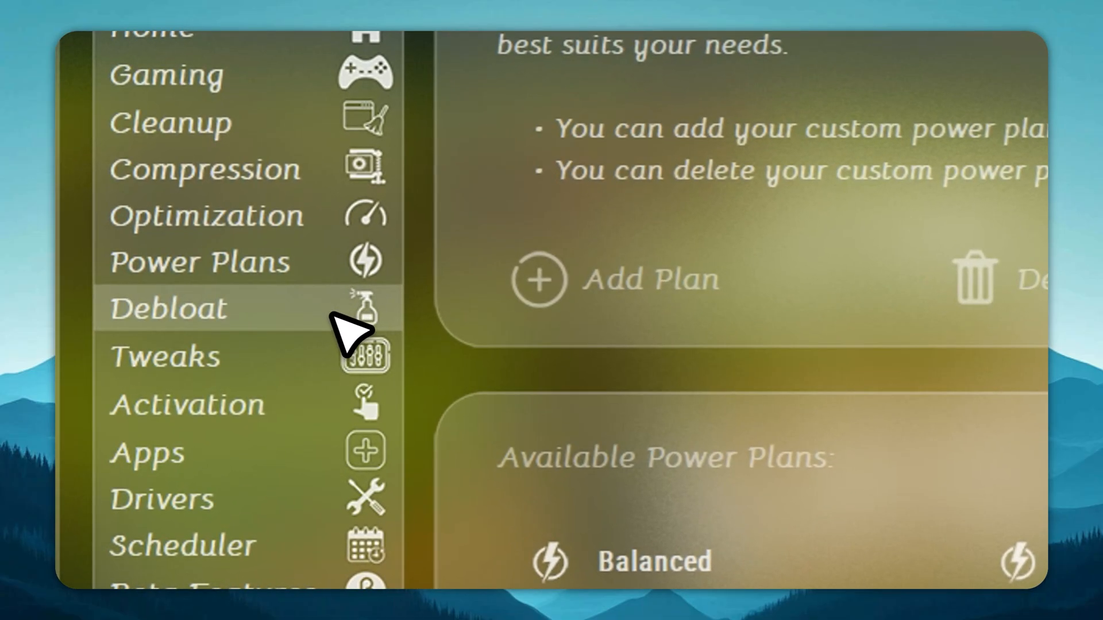
pyautogui.click(168, 308)
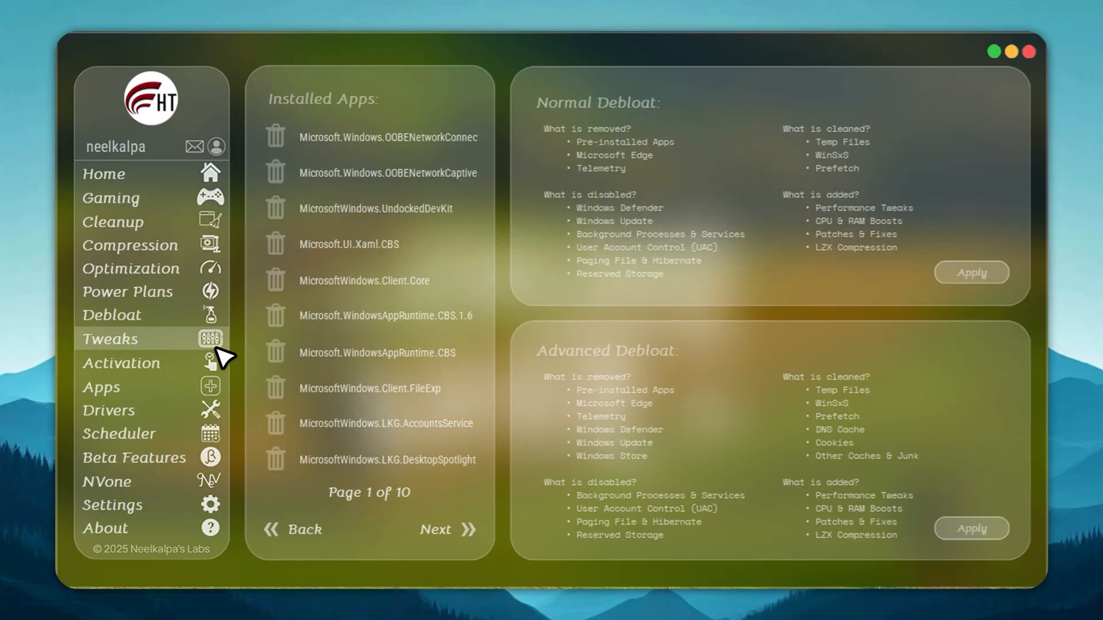
# Step: Browse the Tweaks collection's context menu tweak pages, then move on to the Apps section
pyautogui.click(110, 338)
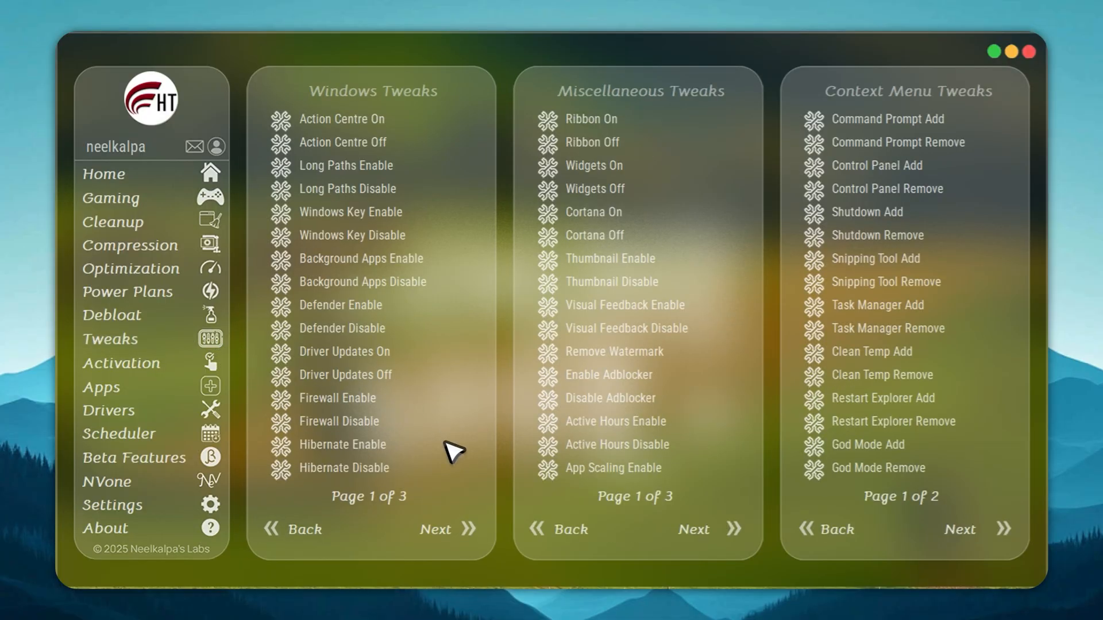
pyautogui.click(447, 529)
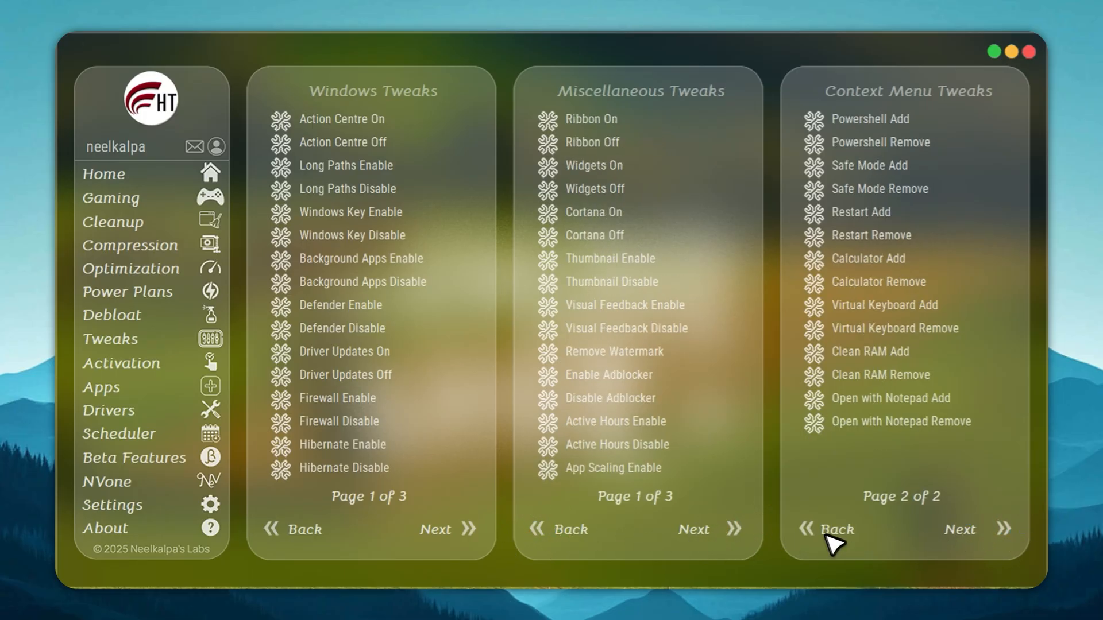
pyautogui.click(826, 530)
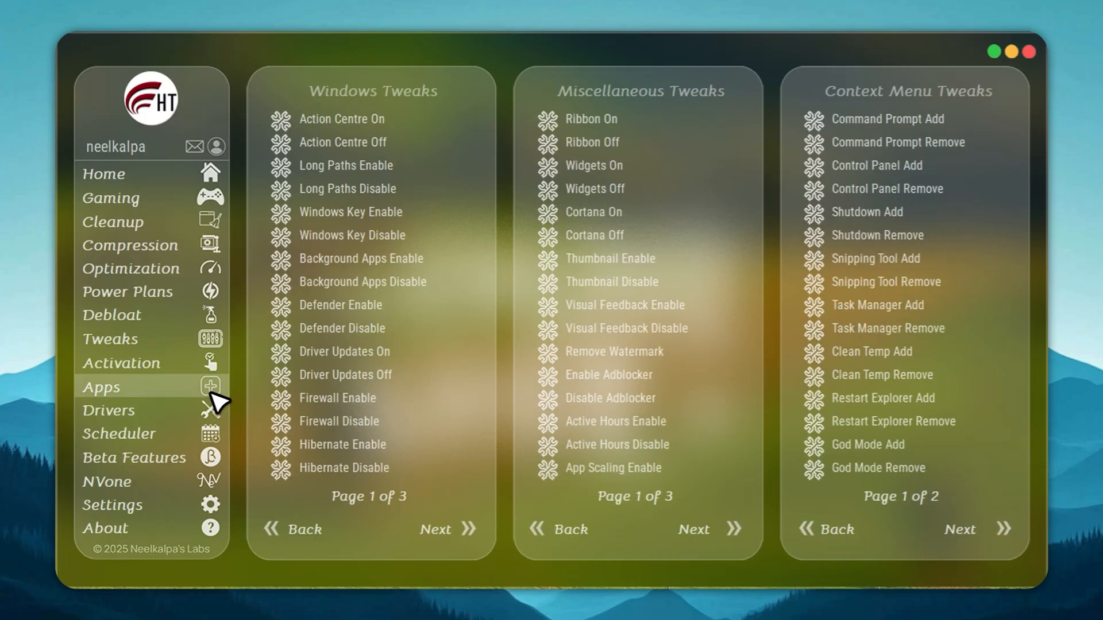
pyautogui.click(101, 387)
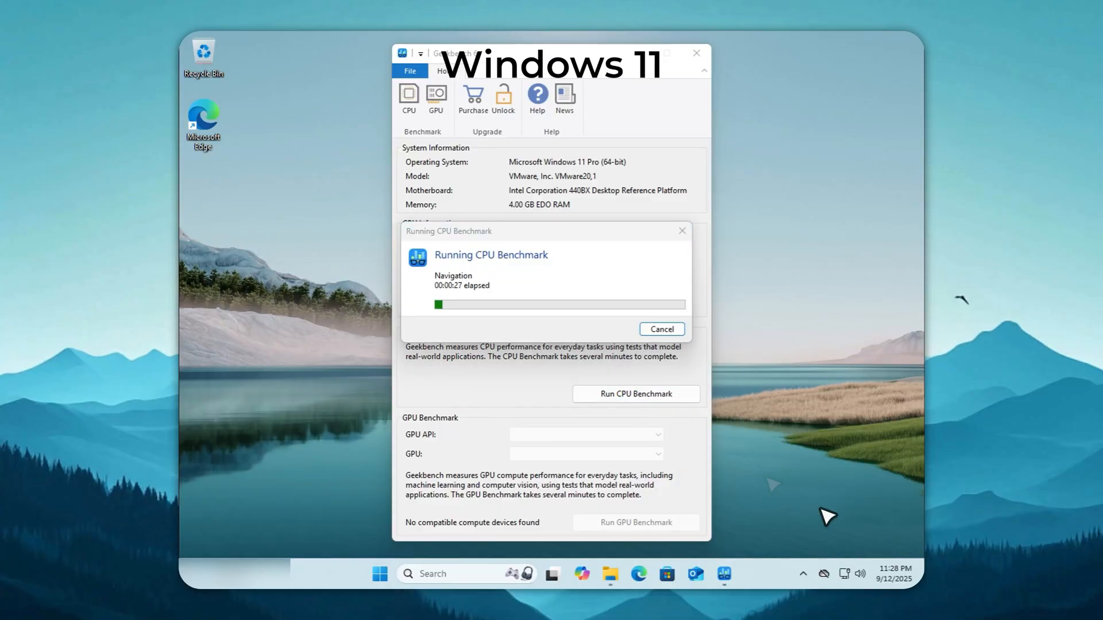
pyautogui.moveTo(548, 364)
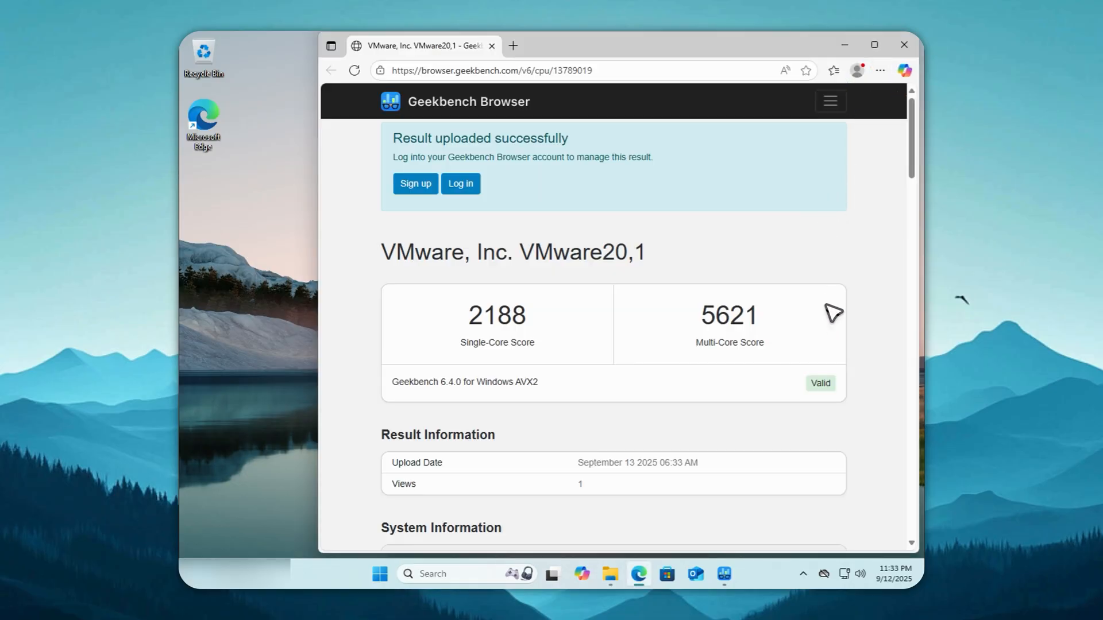
# Step: Run the Geekbench 6 CPU benchmark on stock Windows 11 and let the results open in Geekbench Browser
pyautogui.click(635, 393)
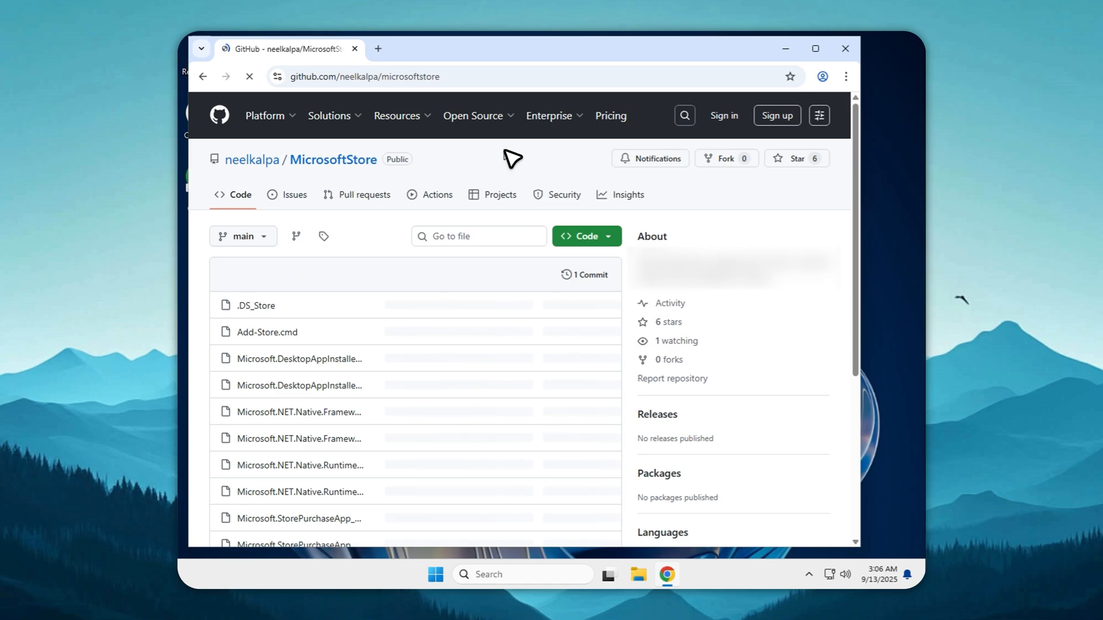
# Step: Download the MicrosoftStore repository from GitHub as a ZIP via the Code menu
pyautogui.click(581, 236)
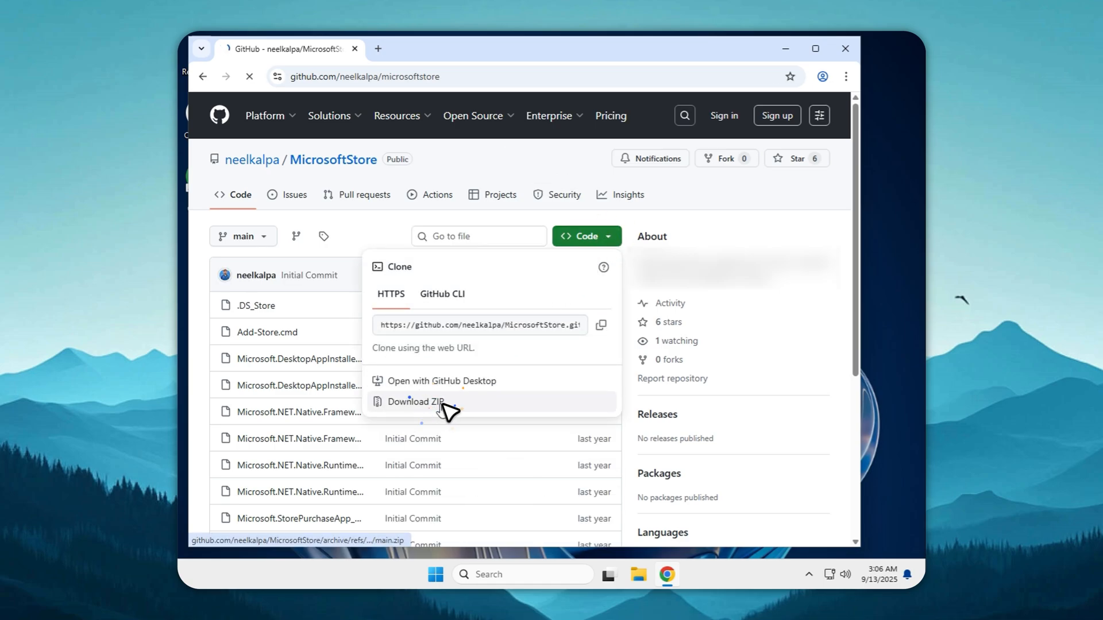
pyautogui.click(416, 402)
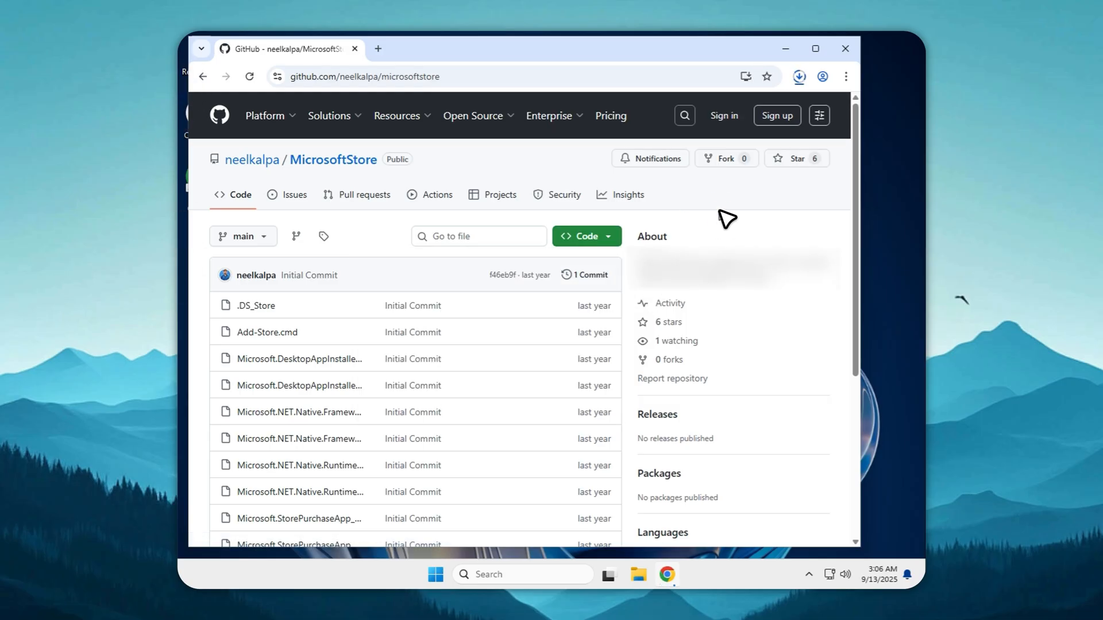
pyautogui.moveTo(753, 190)
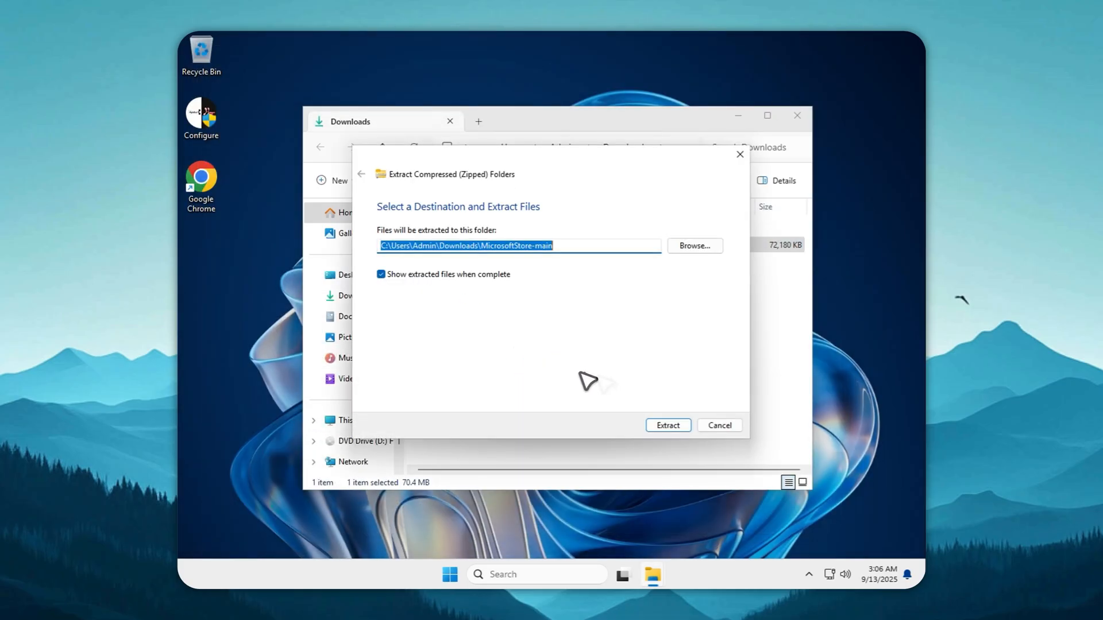
# Step: Extract the MicrosoftStore-main ZIP and run its Add-Store.cmd script
pyautogui.click(667, 425)
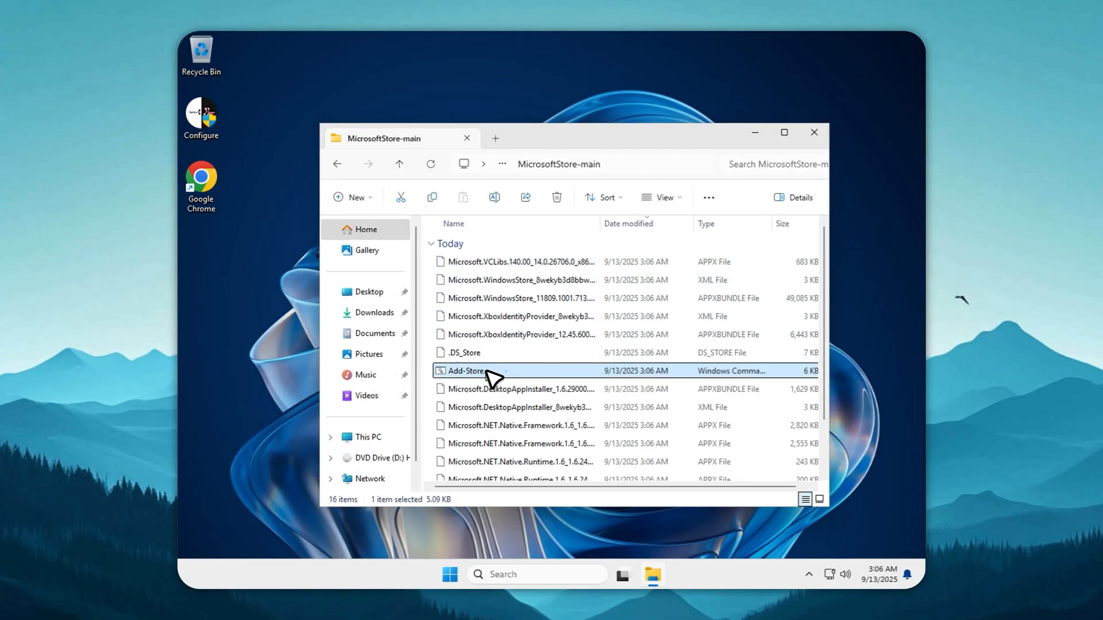
pyautogui.doubleClick(465, 371)
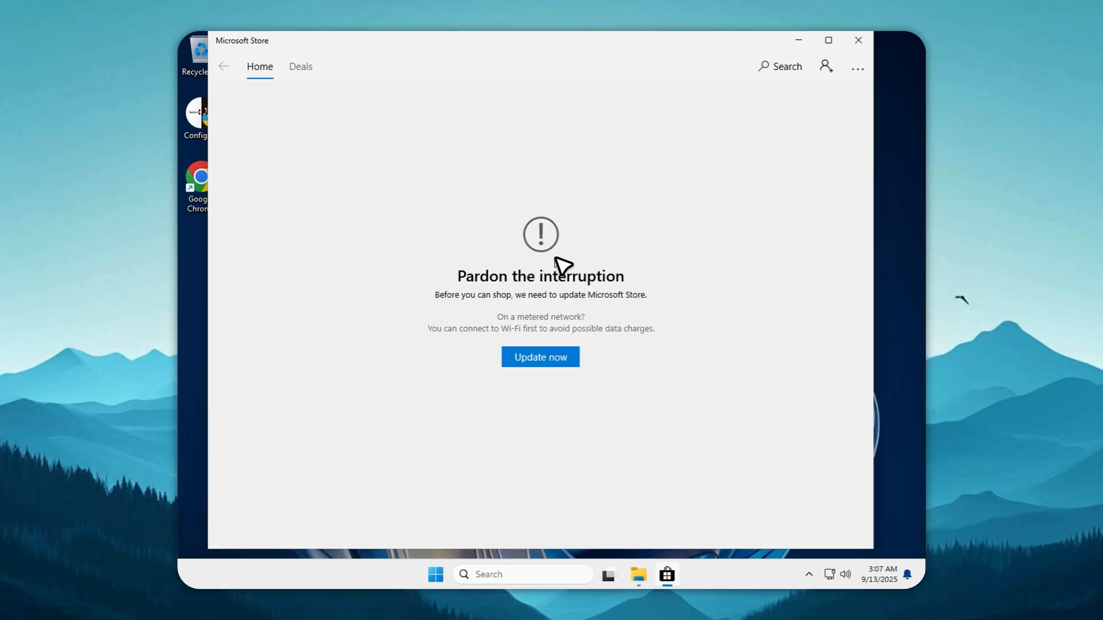
# Step: Update the Store, search 'calculator', install Windows Calculator and launch it
pyautogui.click(540, 356)
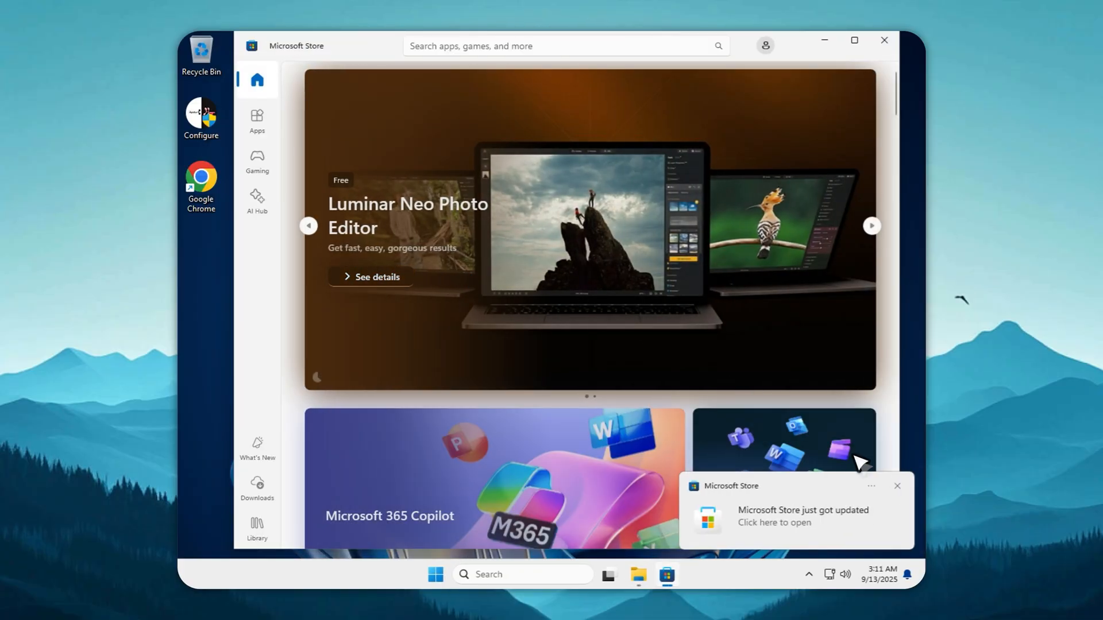
pyautogui.click(563, 46)
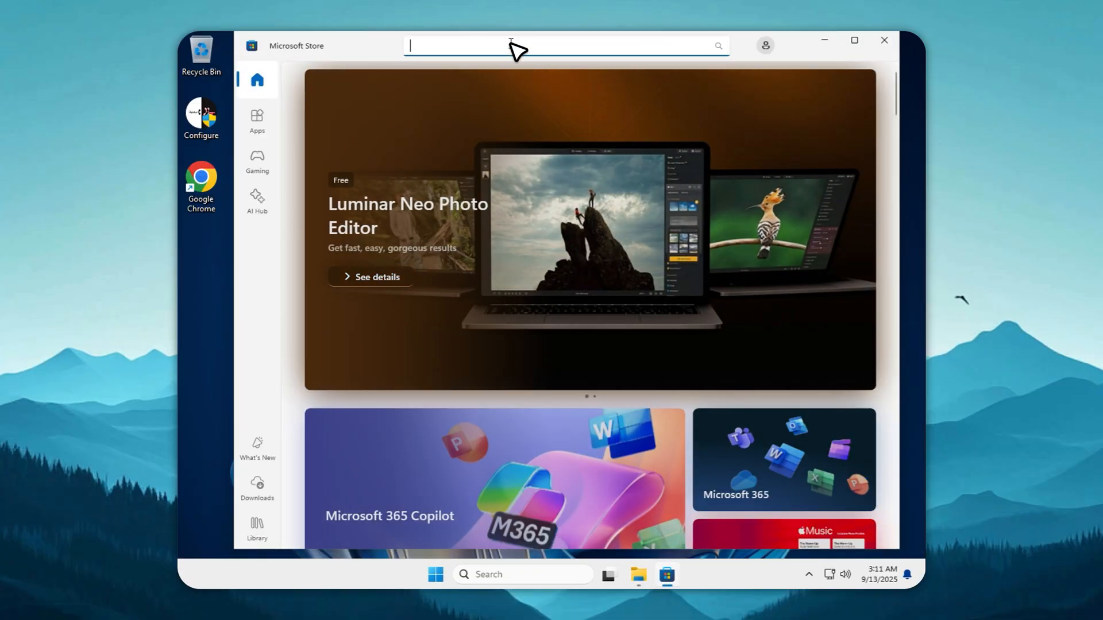
pyautogui.write('calculator')
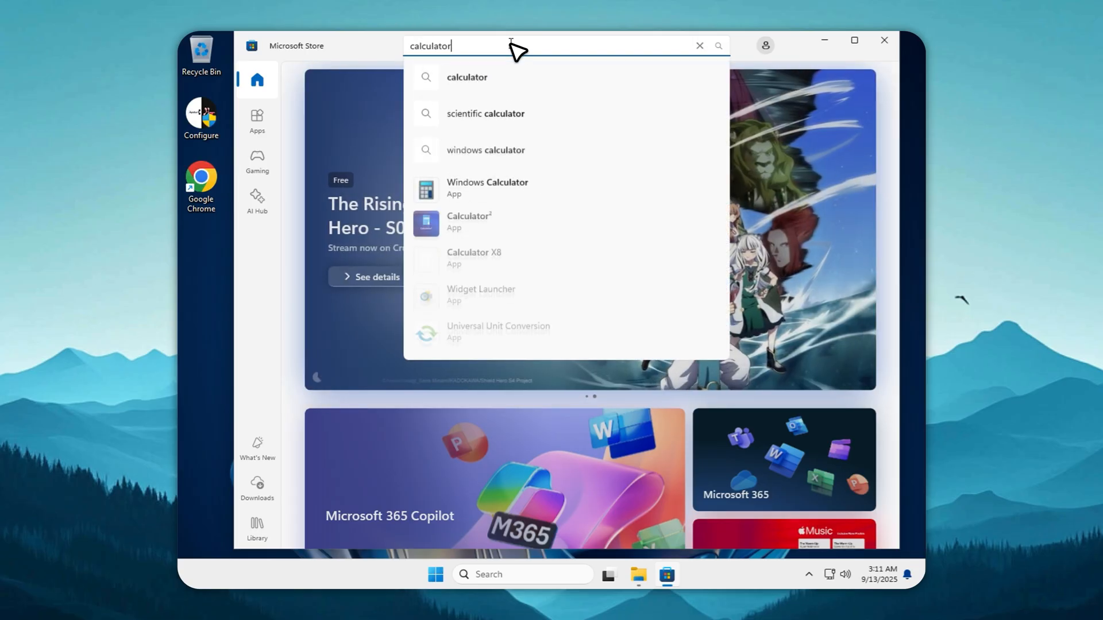
pyautogui.click(487, 188)
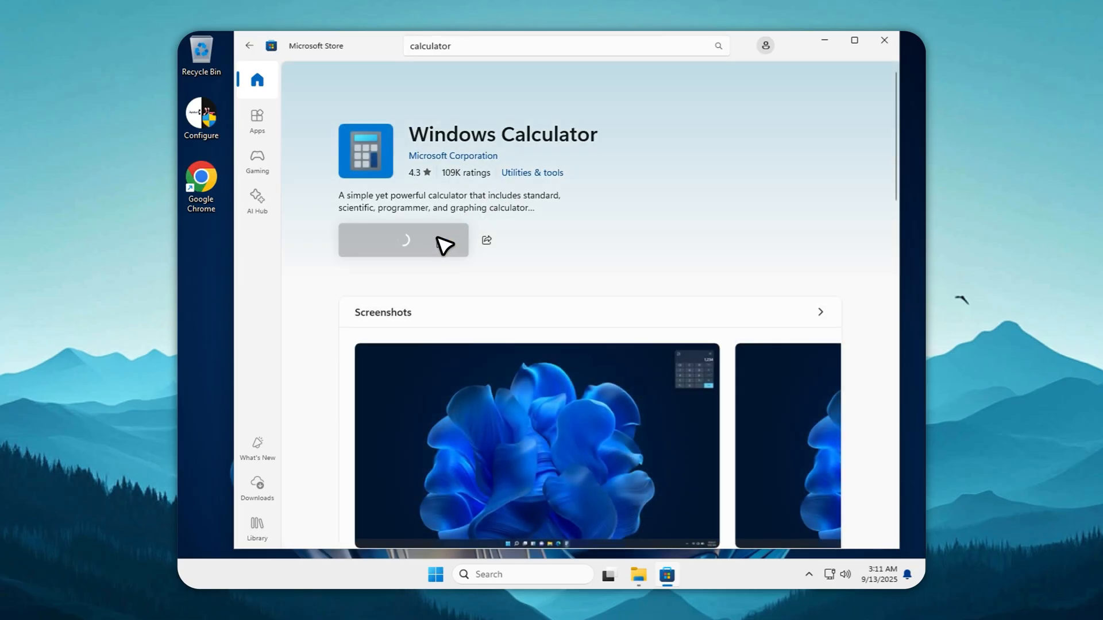
pyautogui.click(403, 241)
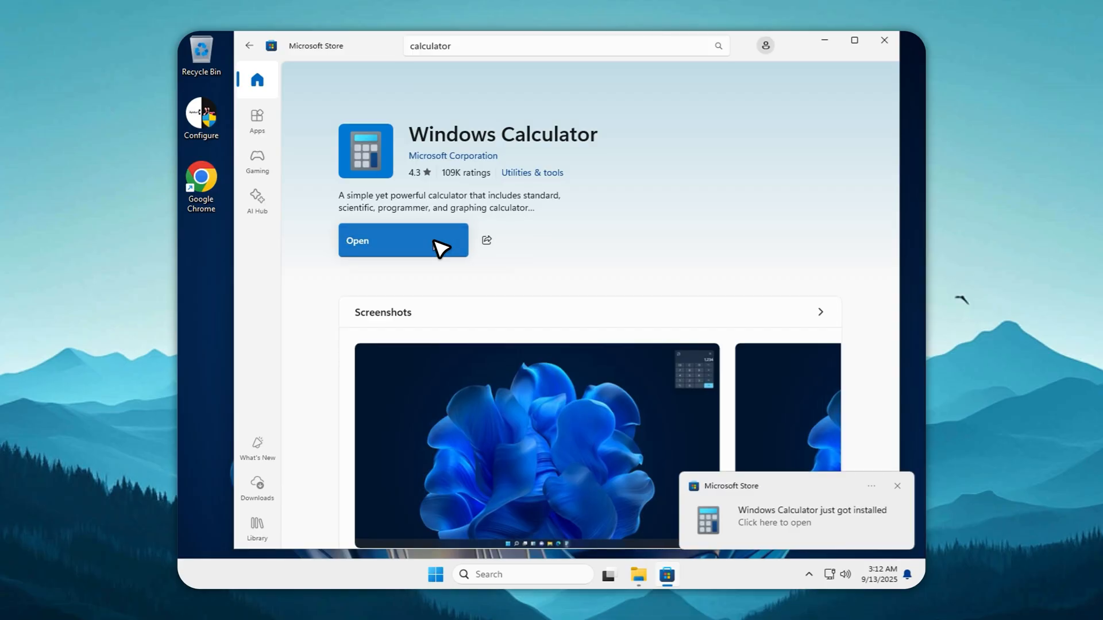
pyautogui.click(403, 240)
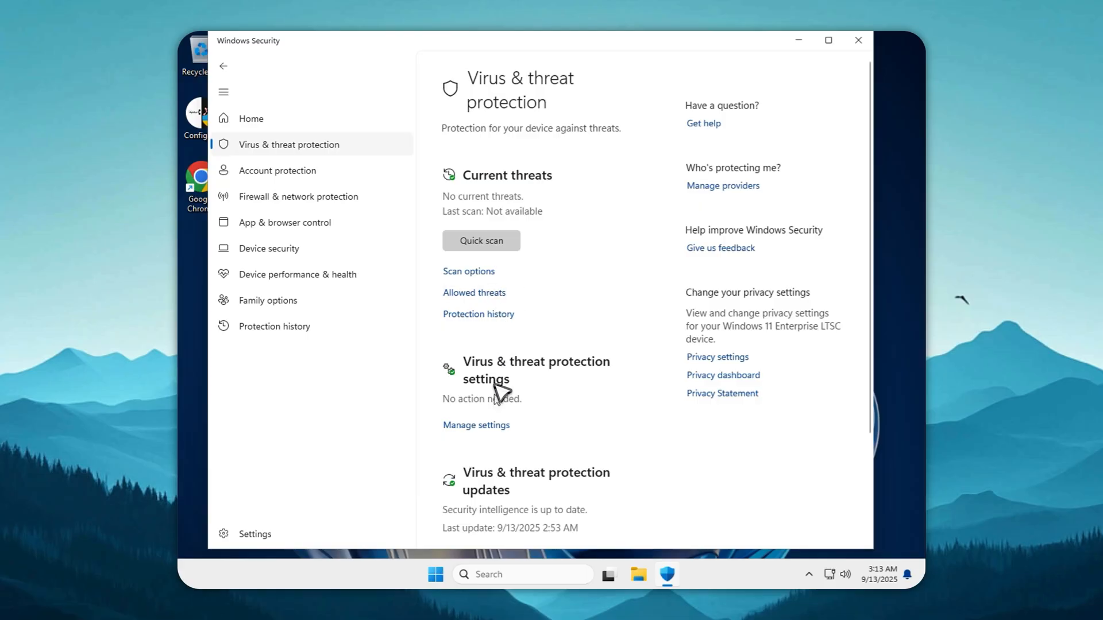
# Step: View Manage settings showing real-time protection off and admin-managed, then minimize Windows Security
pyautogui.click(476, 425)
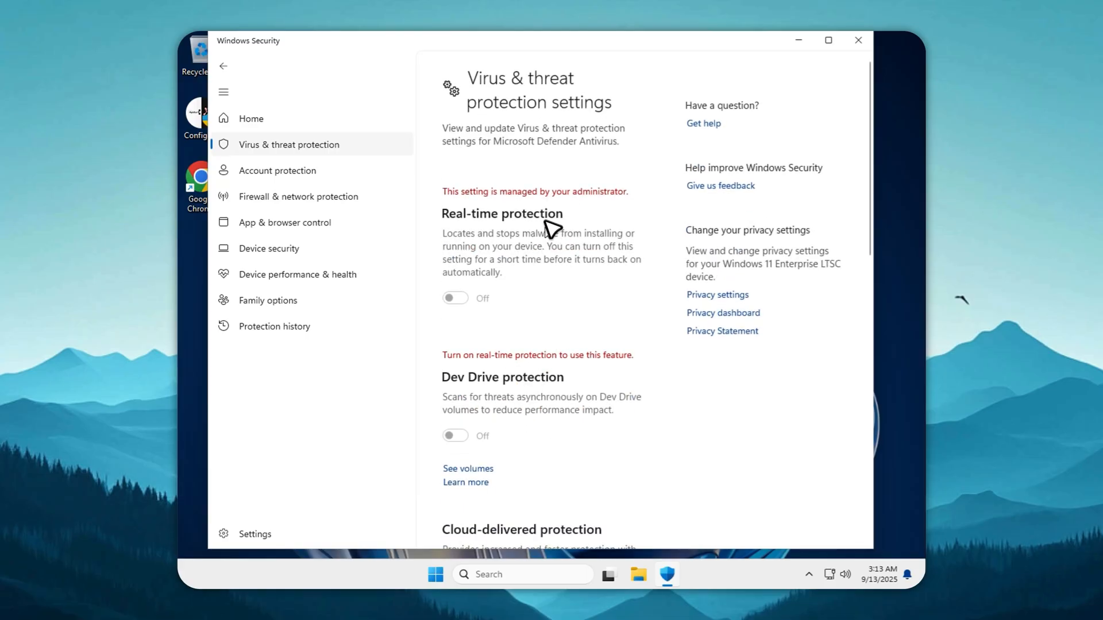
pyautogui.moveTo(789, 69)
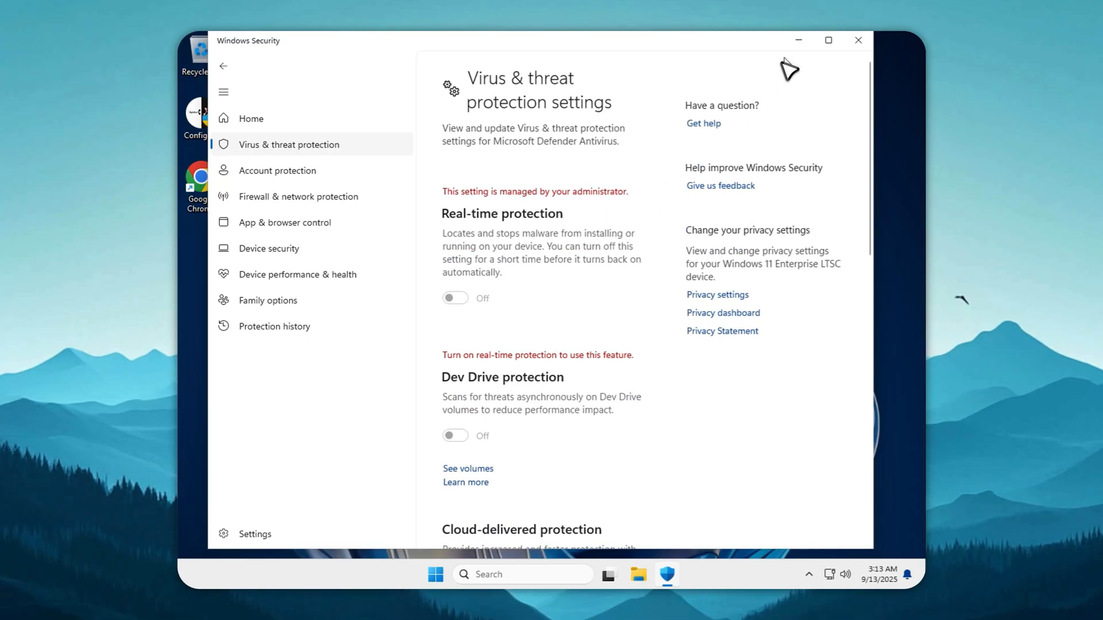
pyautogui.click(857, 40)
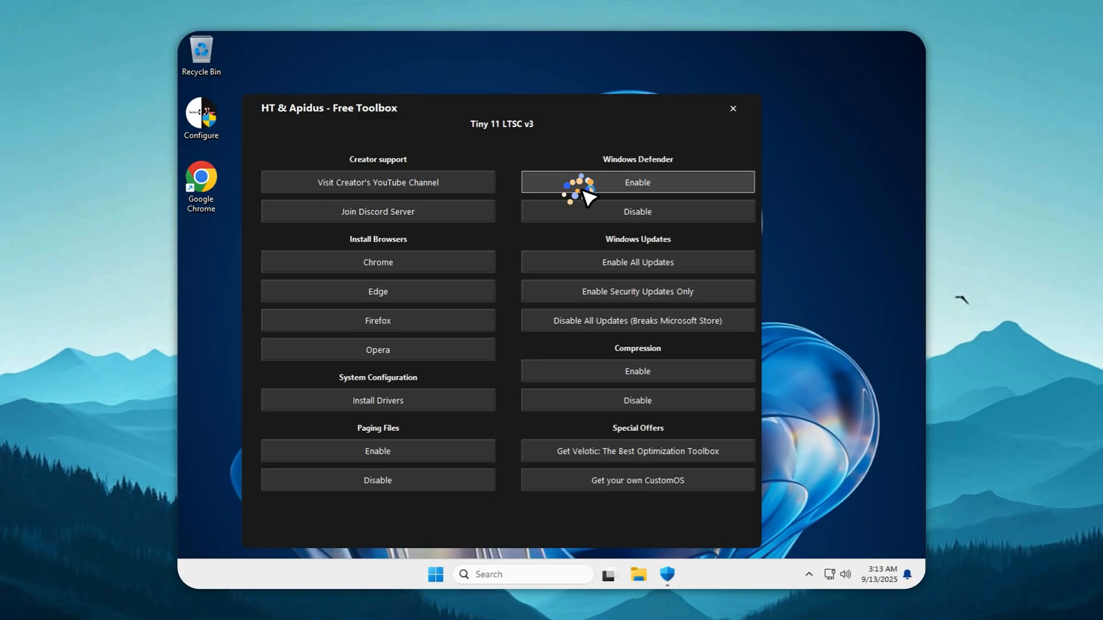
# Step: Enable Windows Defender in the HT & Apidus toolbox and acknowledge the success message
pyautogui.click(636, 183)
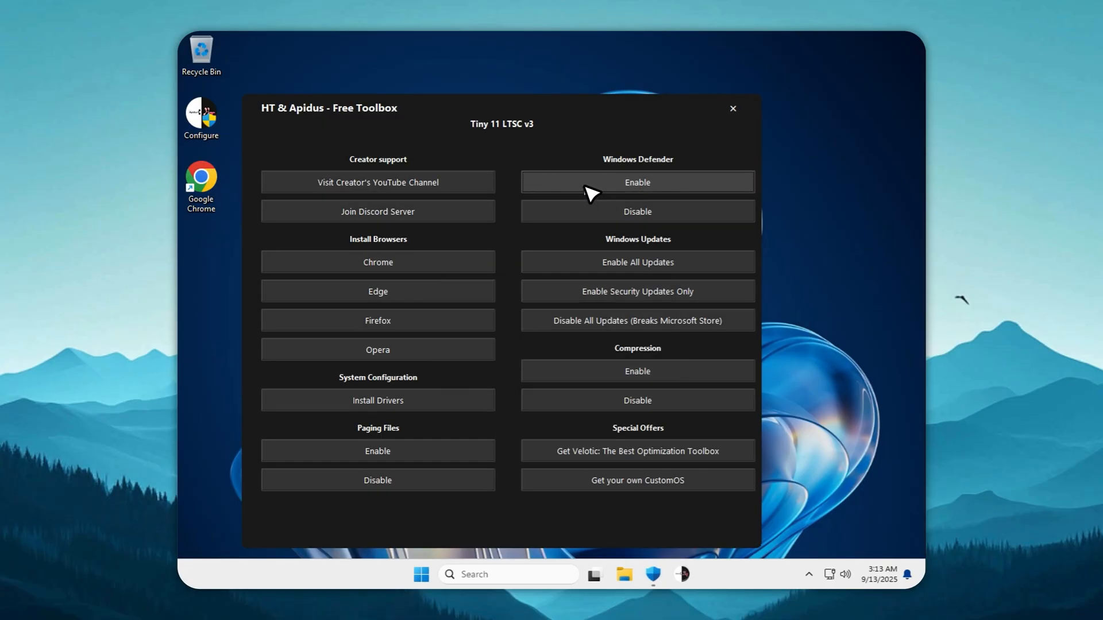
pyautogui.click(636, 182)
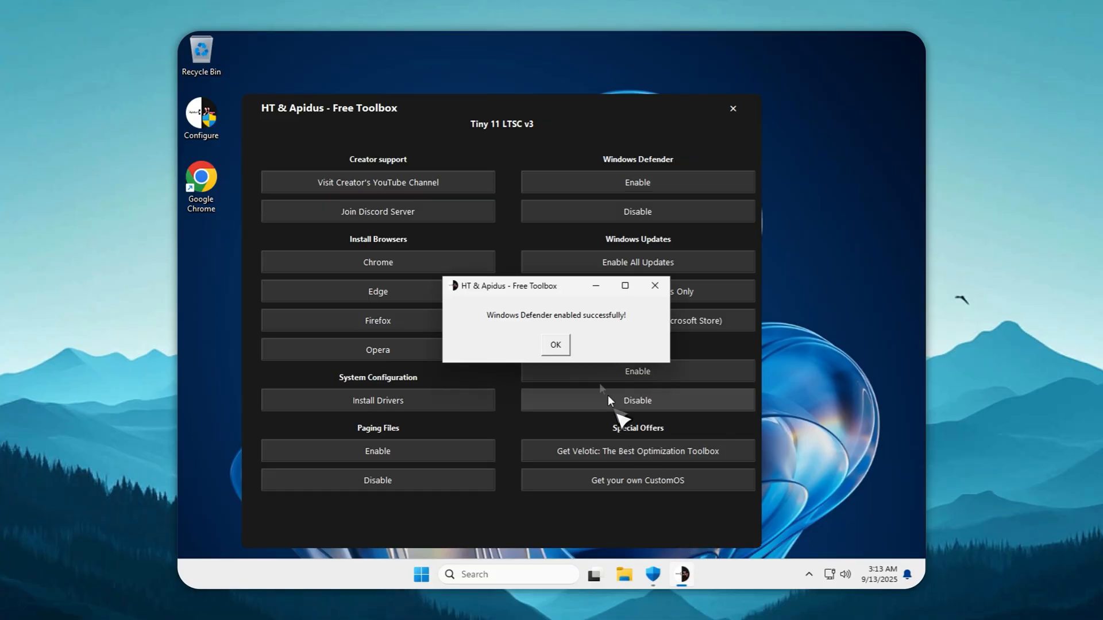
pyautogui.click(554, 345)
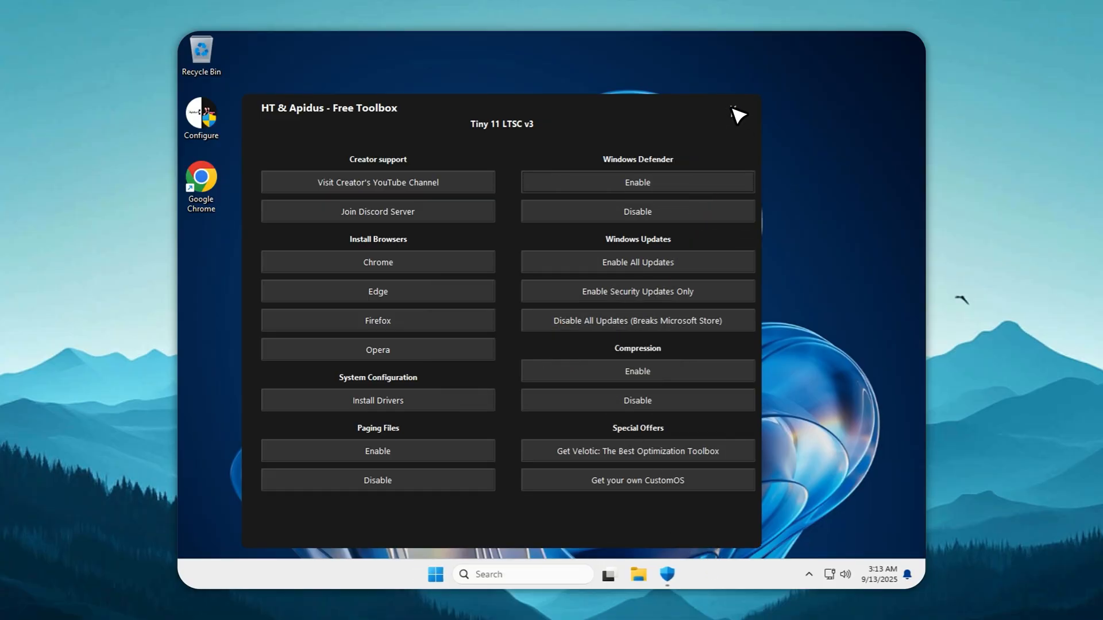
# Step: Close the toolbox and bring Windows Security back into view
pyautogui.click(736, 114)
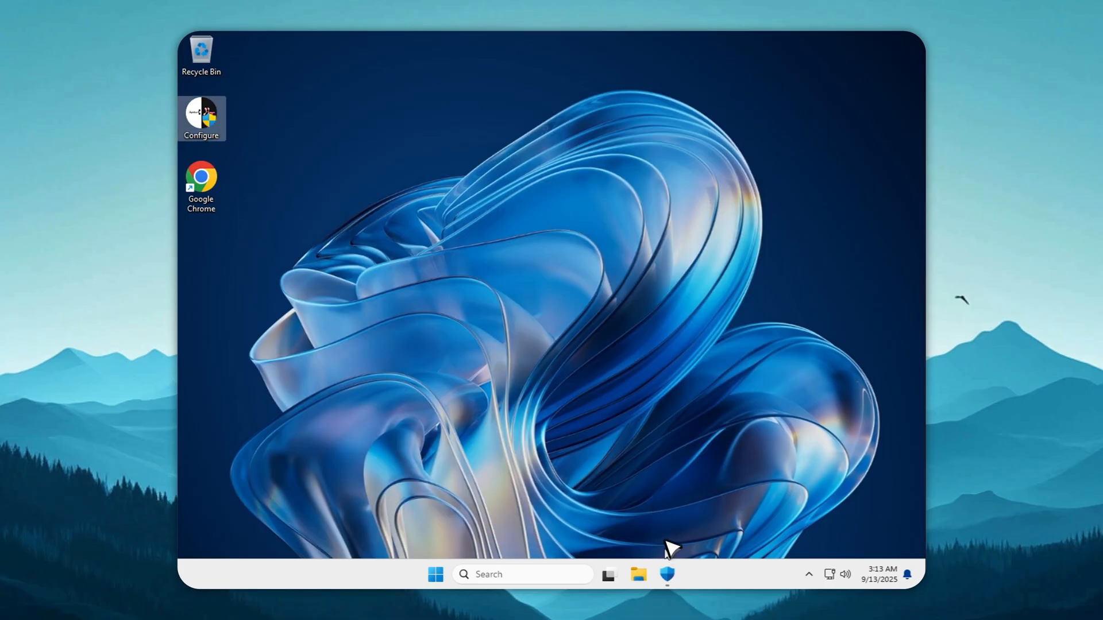
pyautogui.click(665, 575)
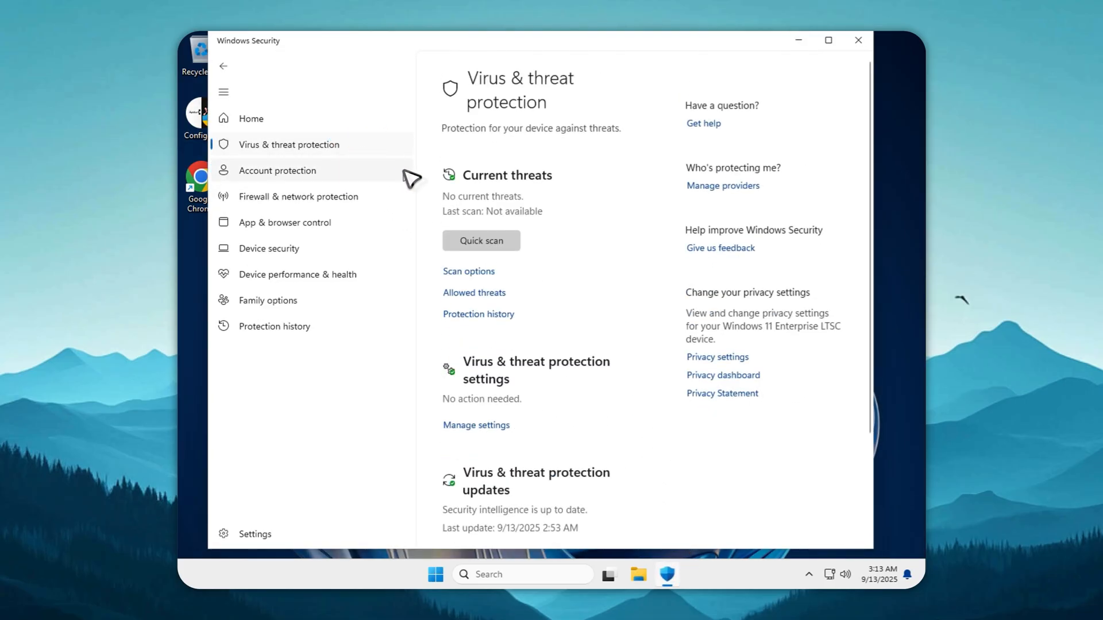
# Step: Switch Real-time protection on under Manage settings and approve the UAC prompt
pyautogui.click(475, 425)
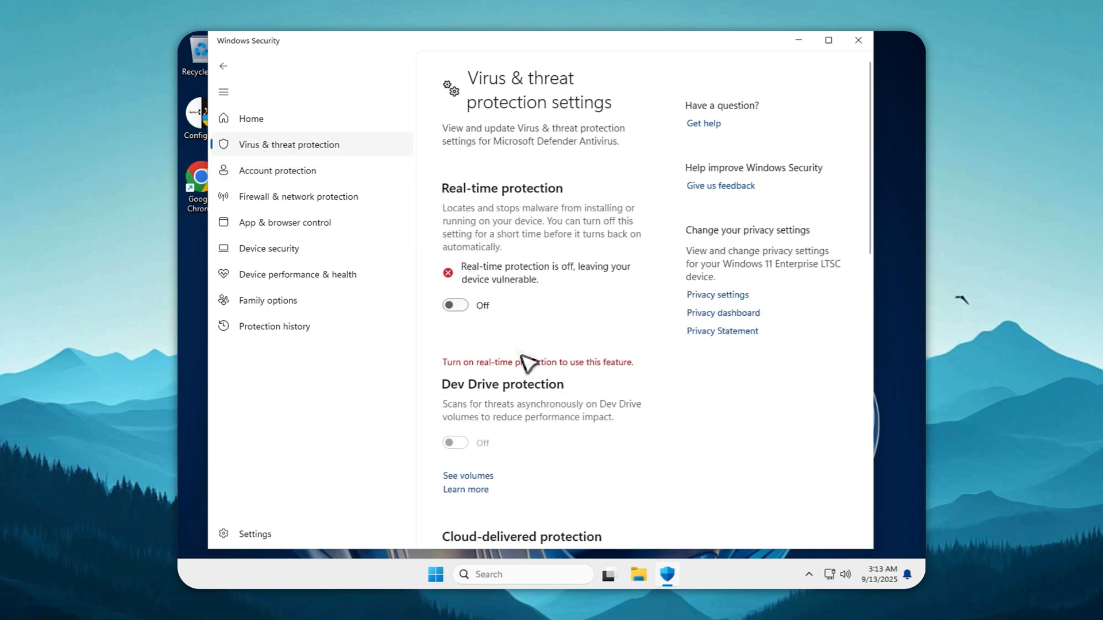
pyautogui.click(455, 304)
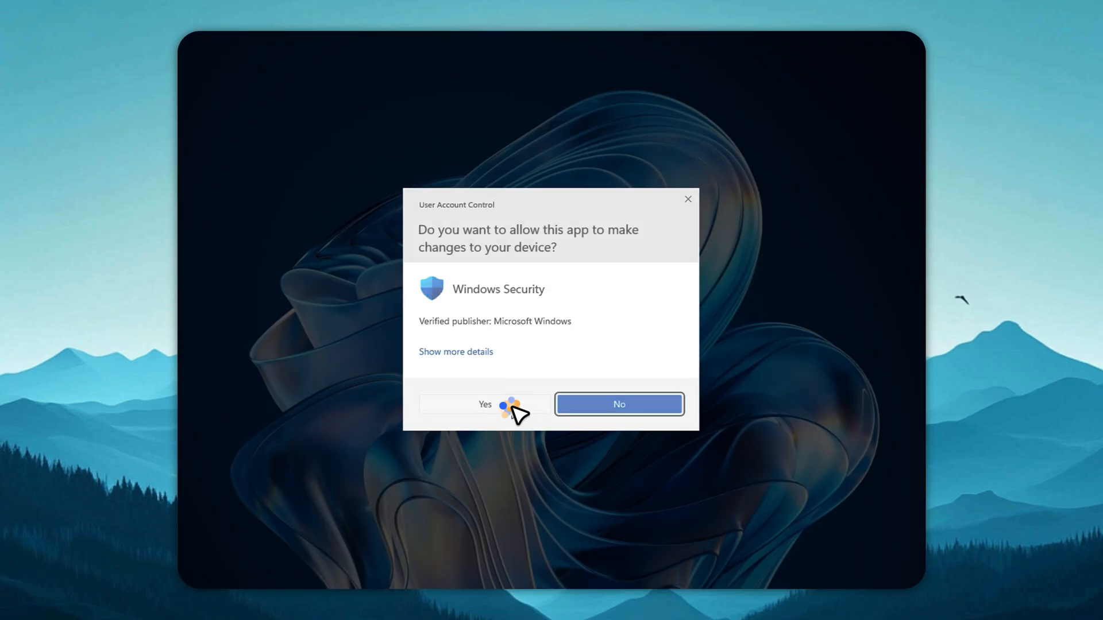
pyautogui.click(484, 404)
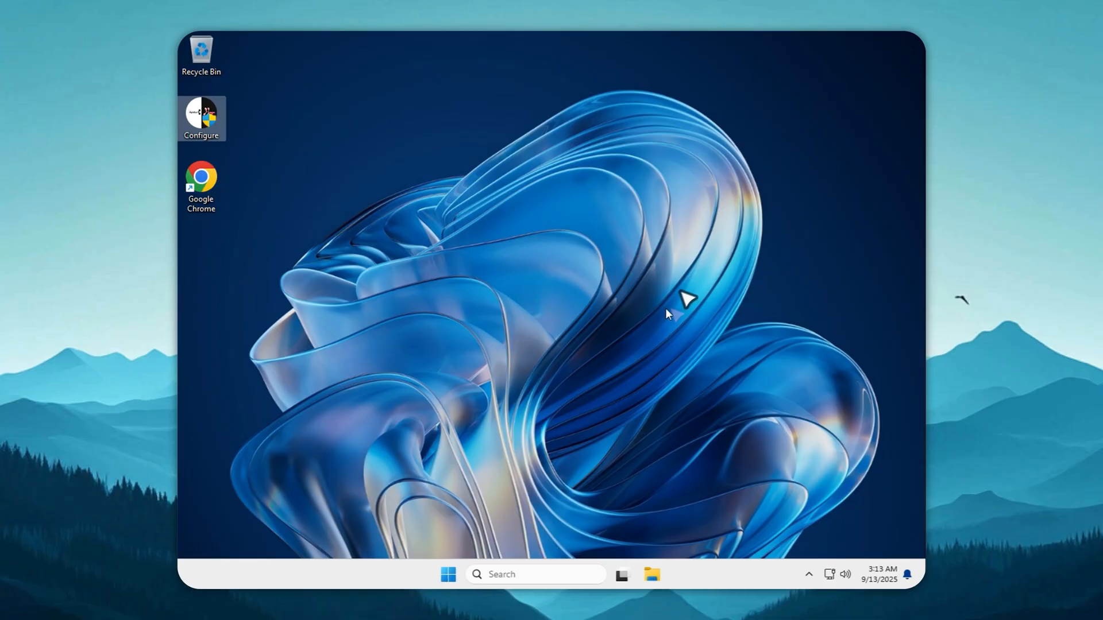
# Step: Launch Settings from a Start search for 'settings', landing on the System page
pyautogui.click(448, 575)
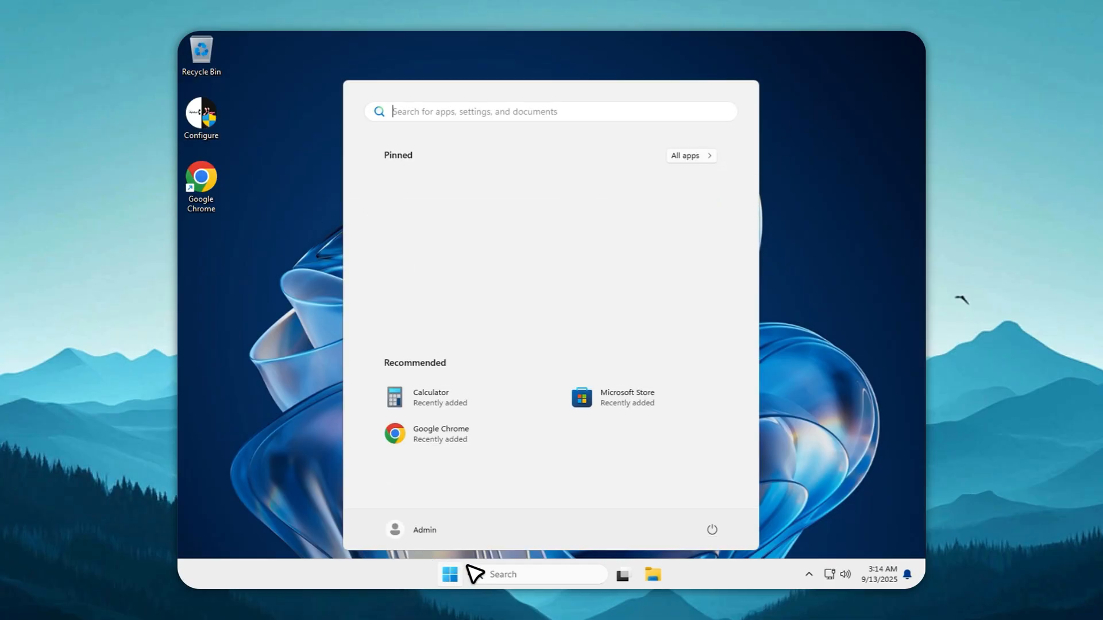
pyautogui.write('settings')
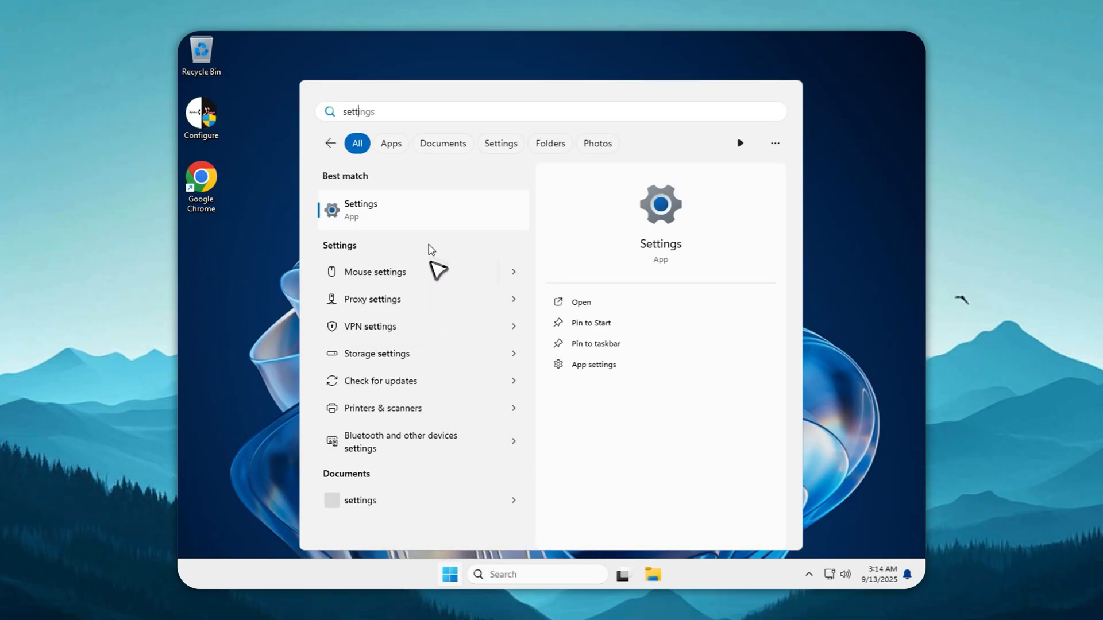
pyautogui.click(360, 209)
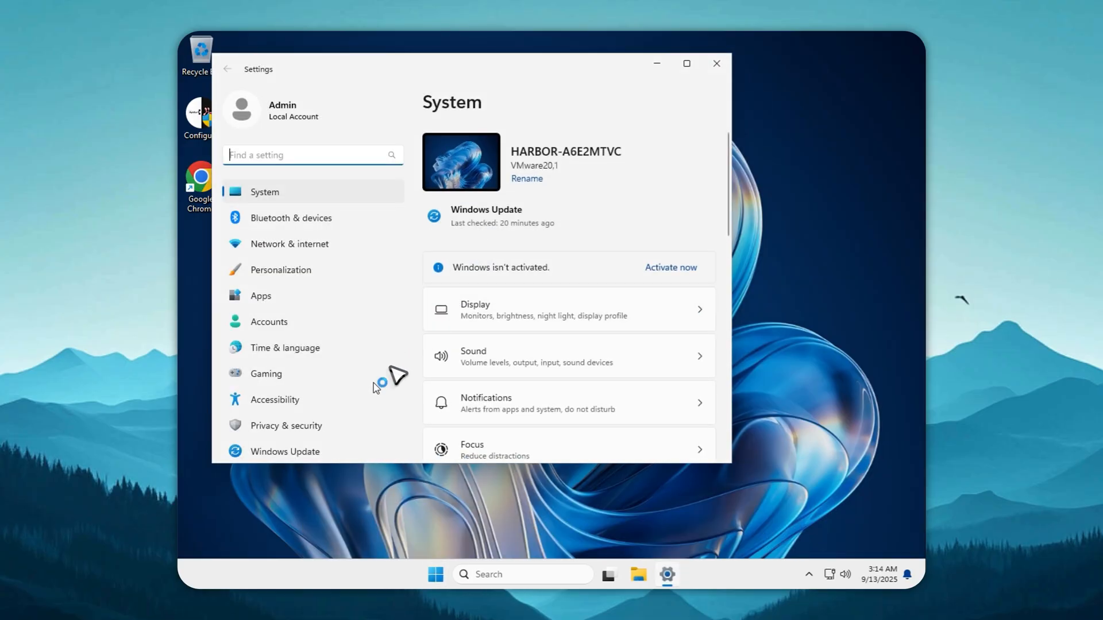
pyautogui.click(285, 450)
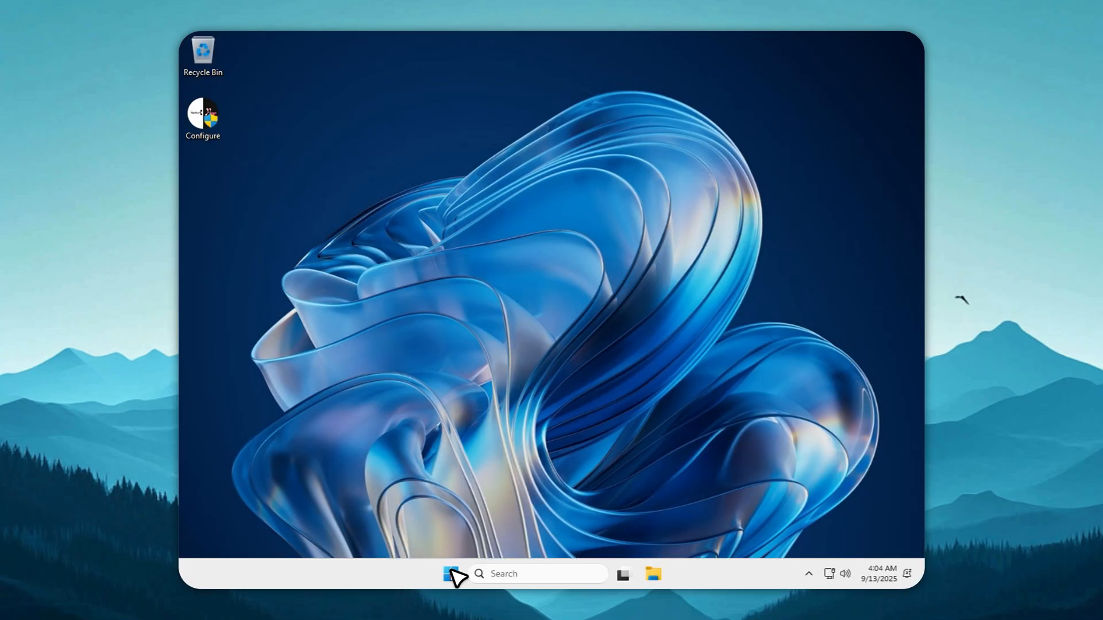
# Step: Launch Task Manager from the Start right-click menu, view memory at 251 of 255 MB, and maximize it
pyautogui.rightClick(453, 573)
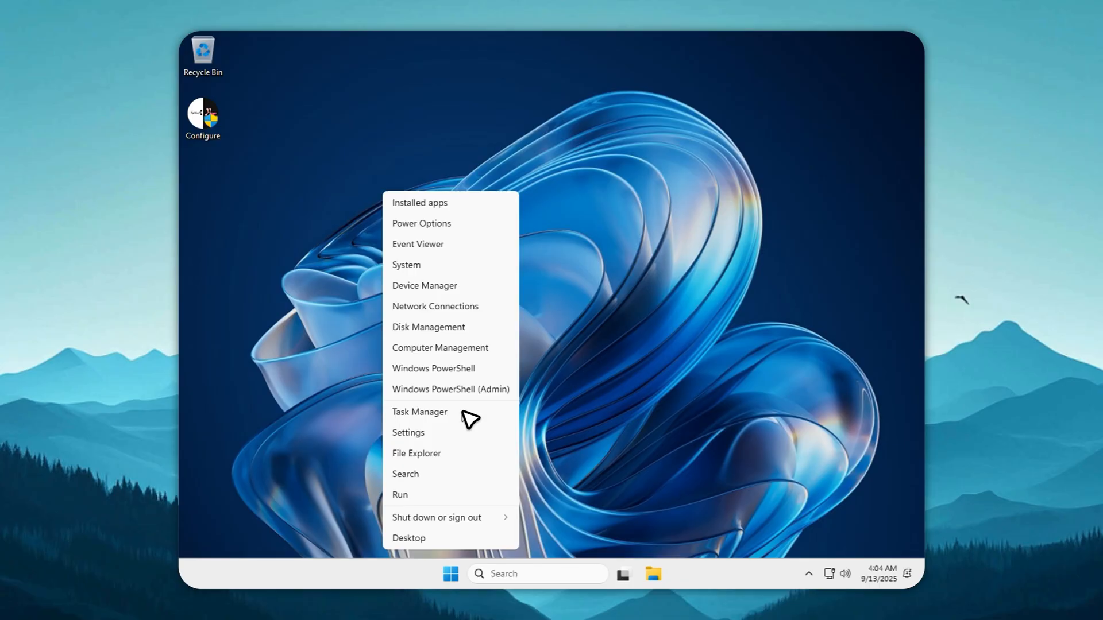
pyautogui.click(420, 412)
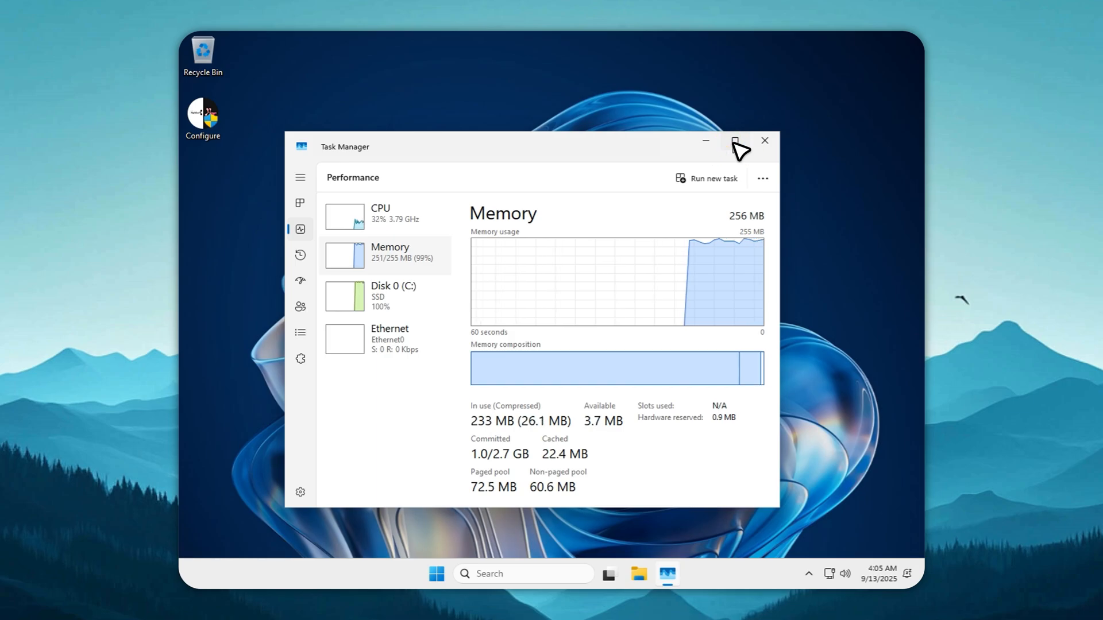
pyautogui.click(736, 140)
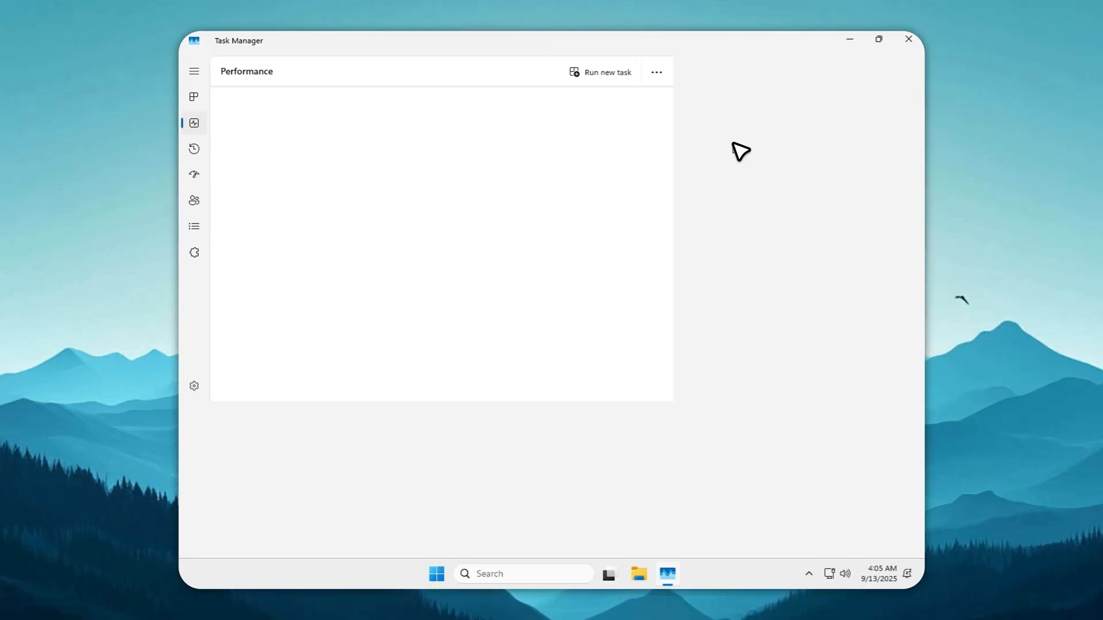